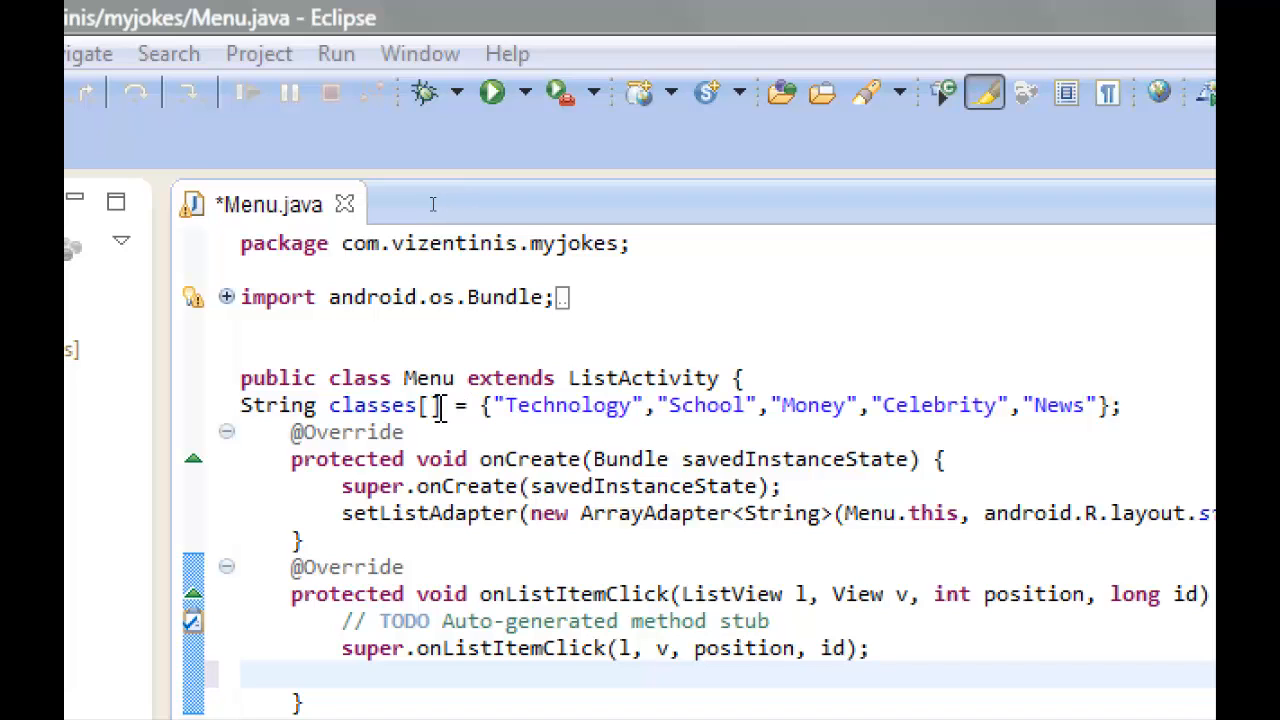
mouse_move(658, 448)
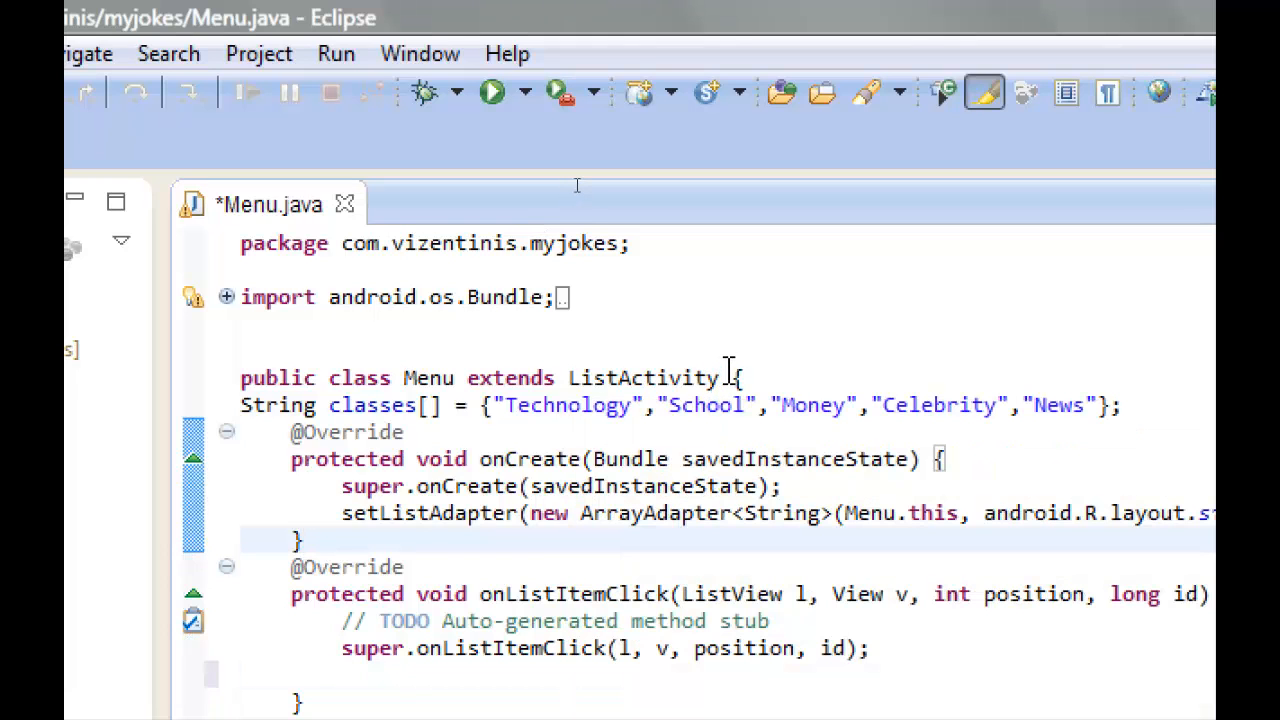
Declare String listitem = classes[position] inside onListItemClick below the super call.
scroll(down, 3)
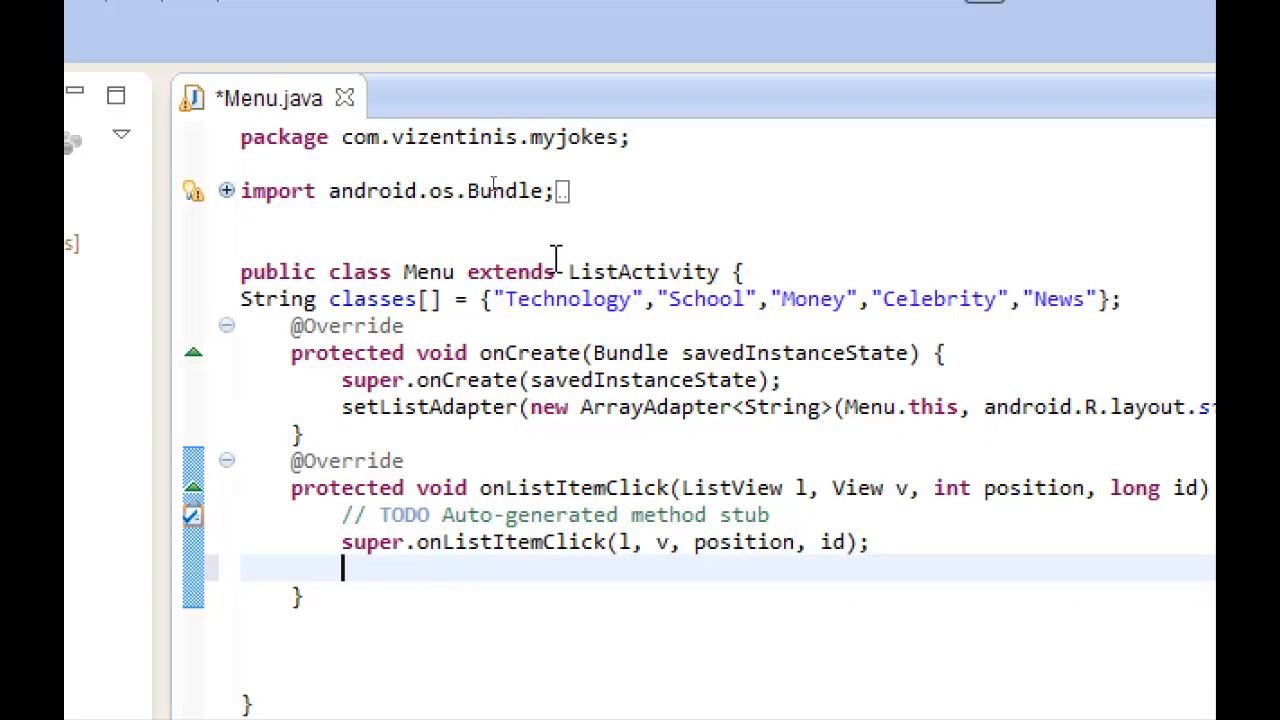
mouse_move(436, 496)
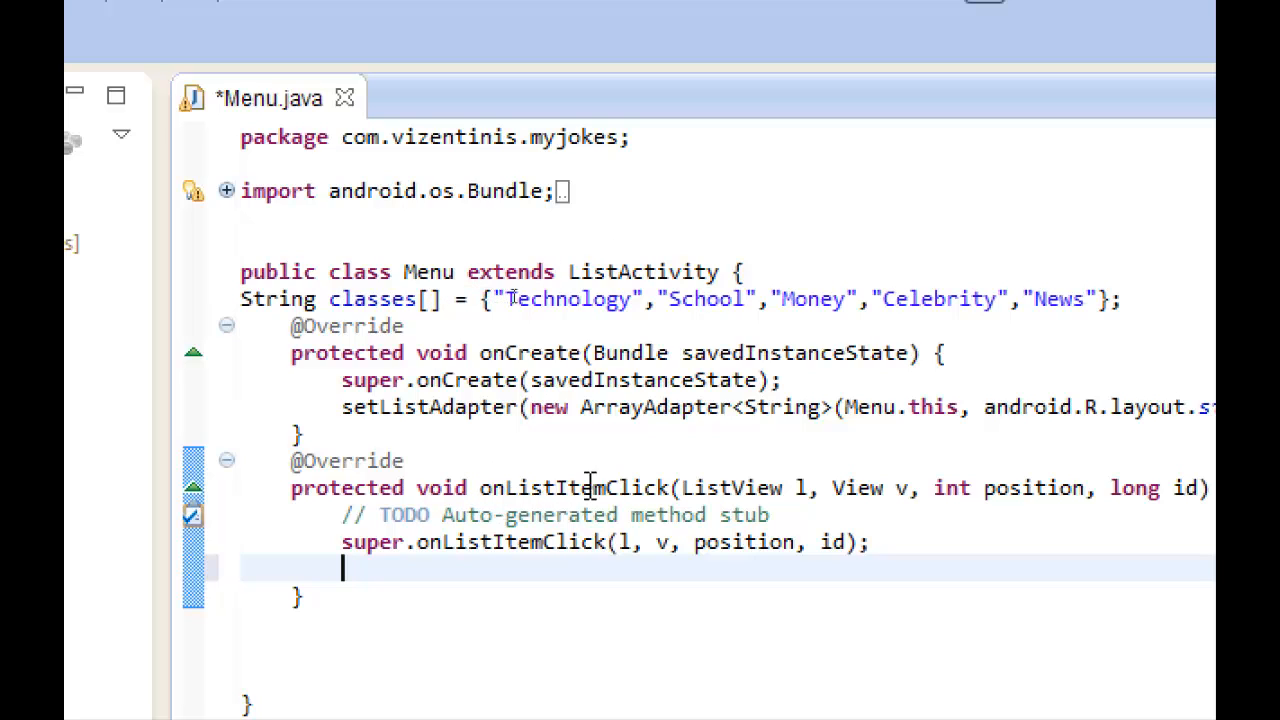
mouse_move(570, 488)
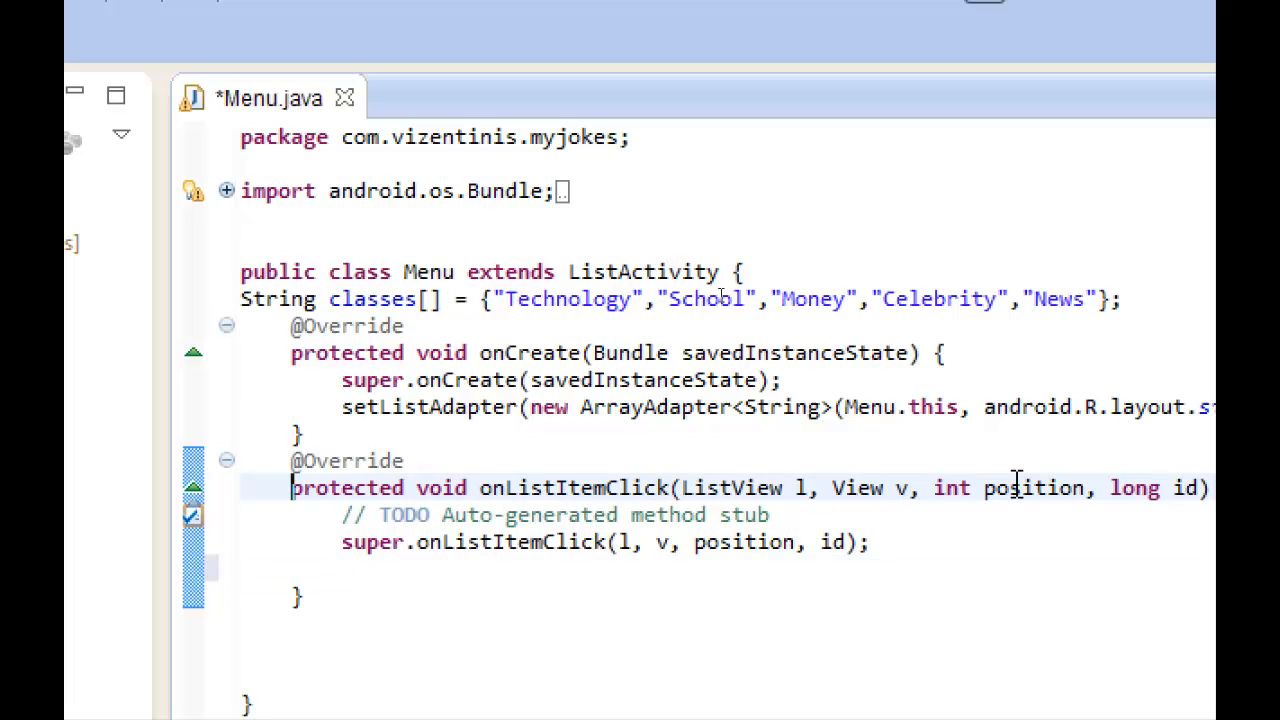
mouse_move(1016, 488)
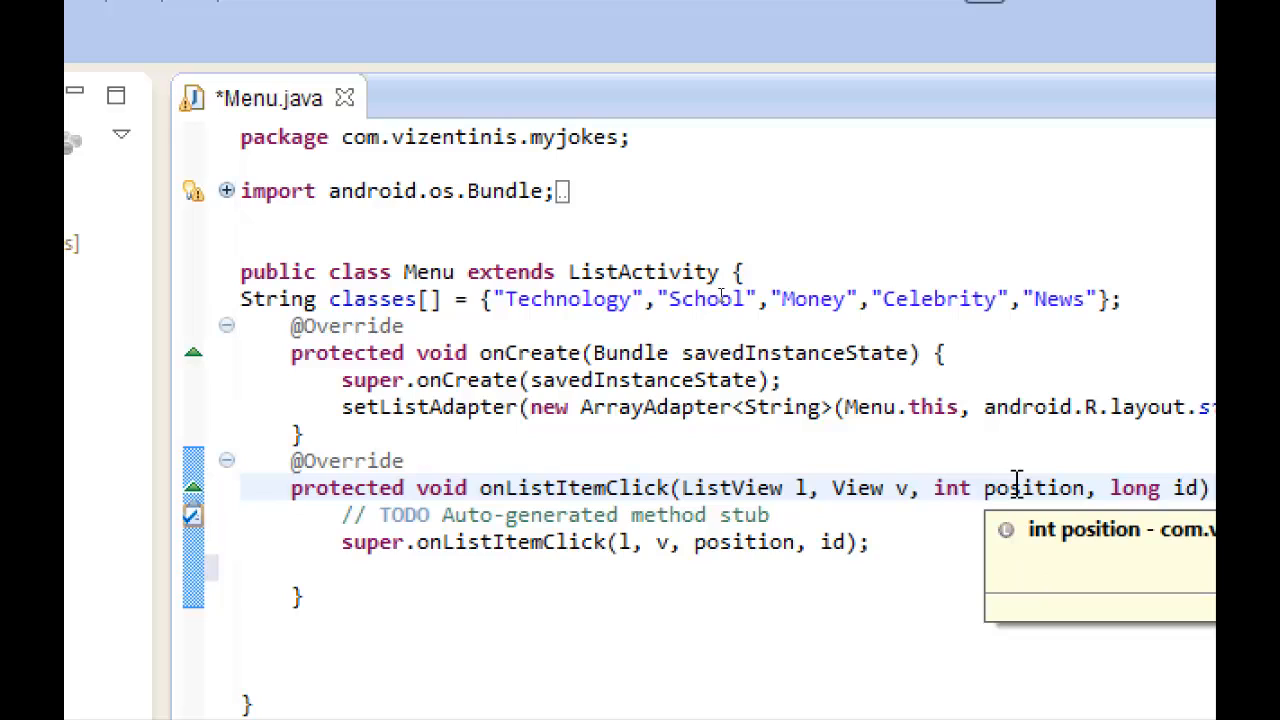
click(292, 488)
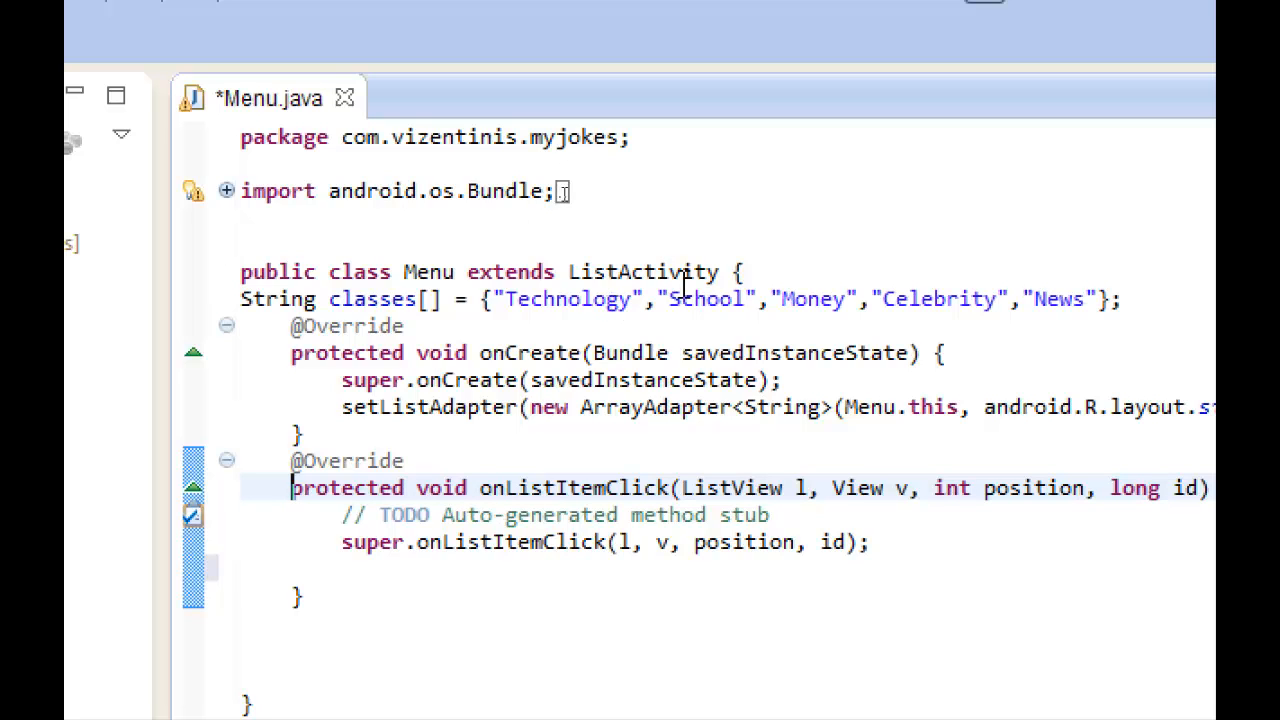
click(736, 298)
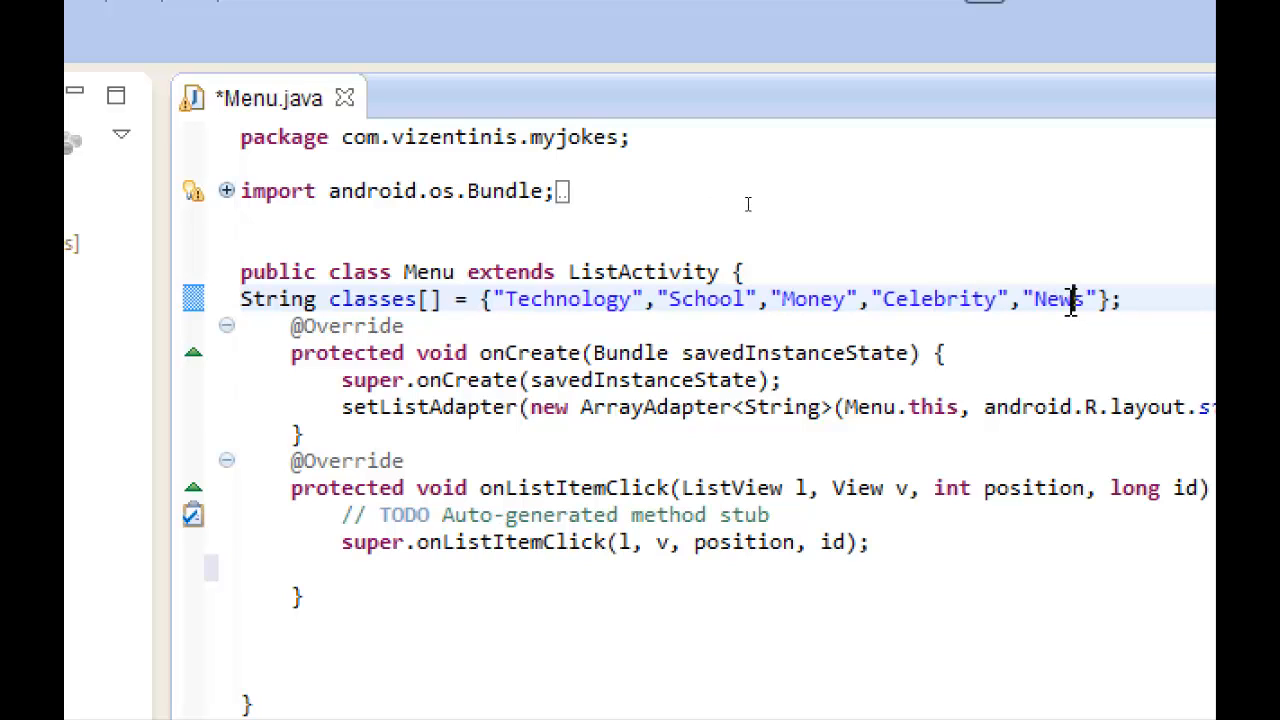
mouse_move(568, 578)
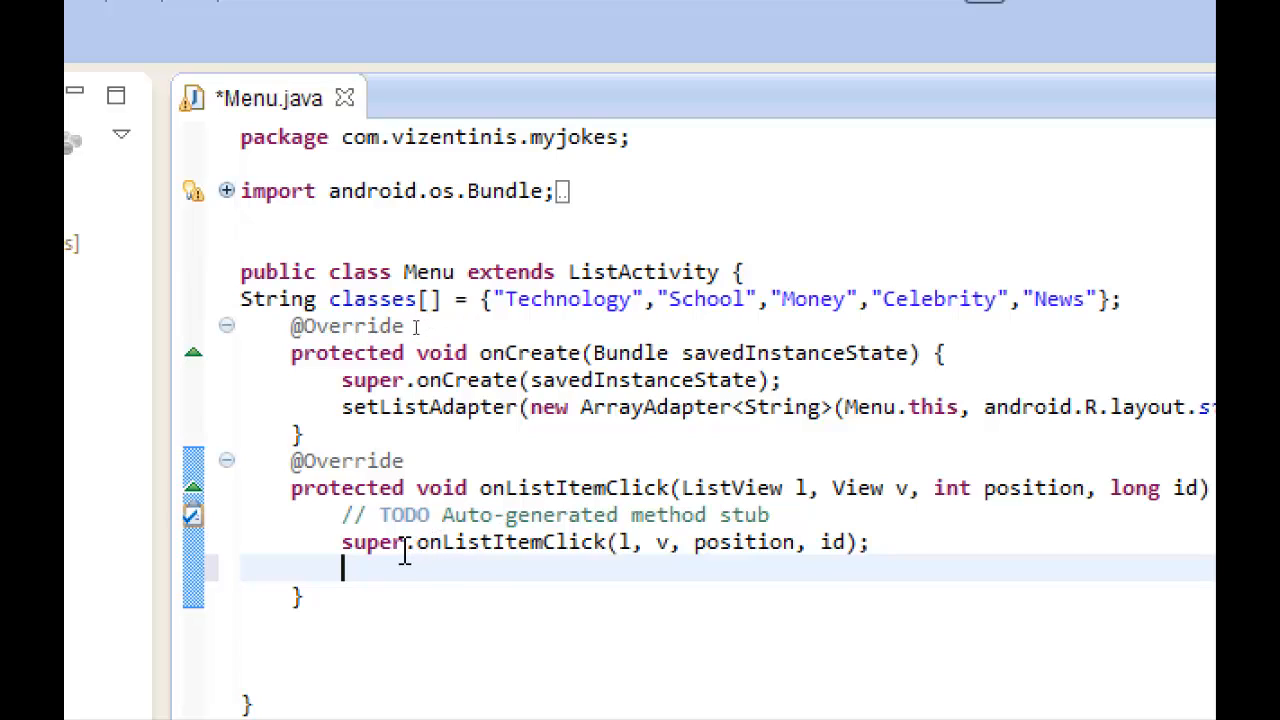
mouse_move(436, 540)
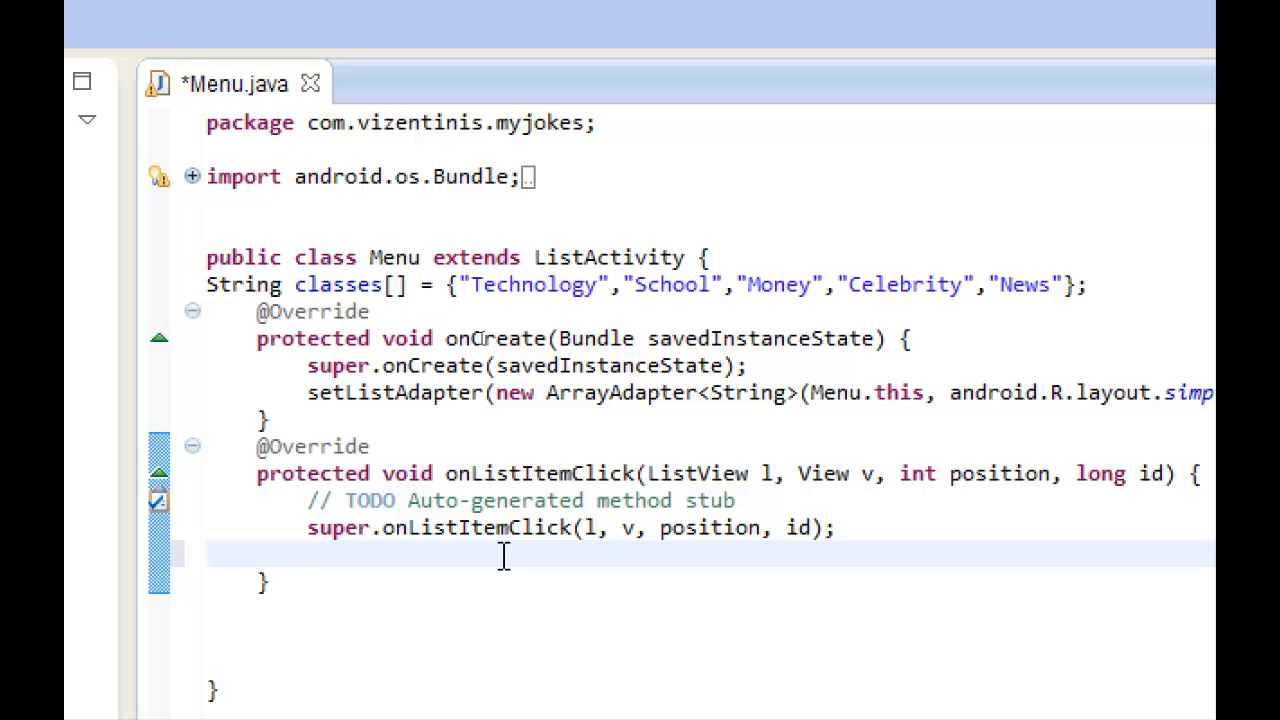
text(String)
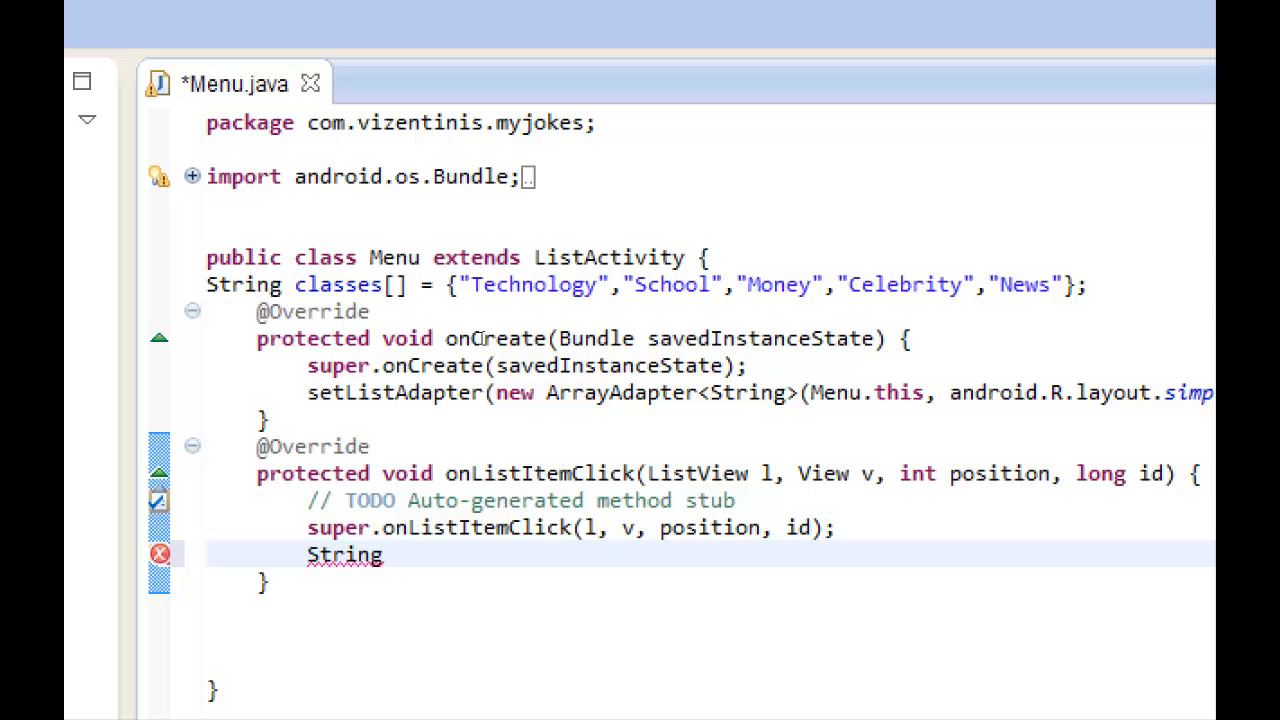
text(listitem =)
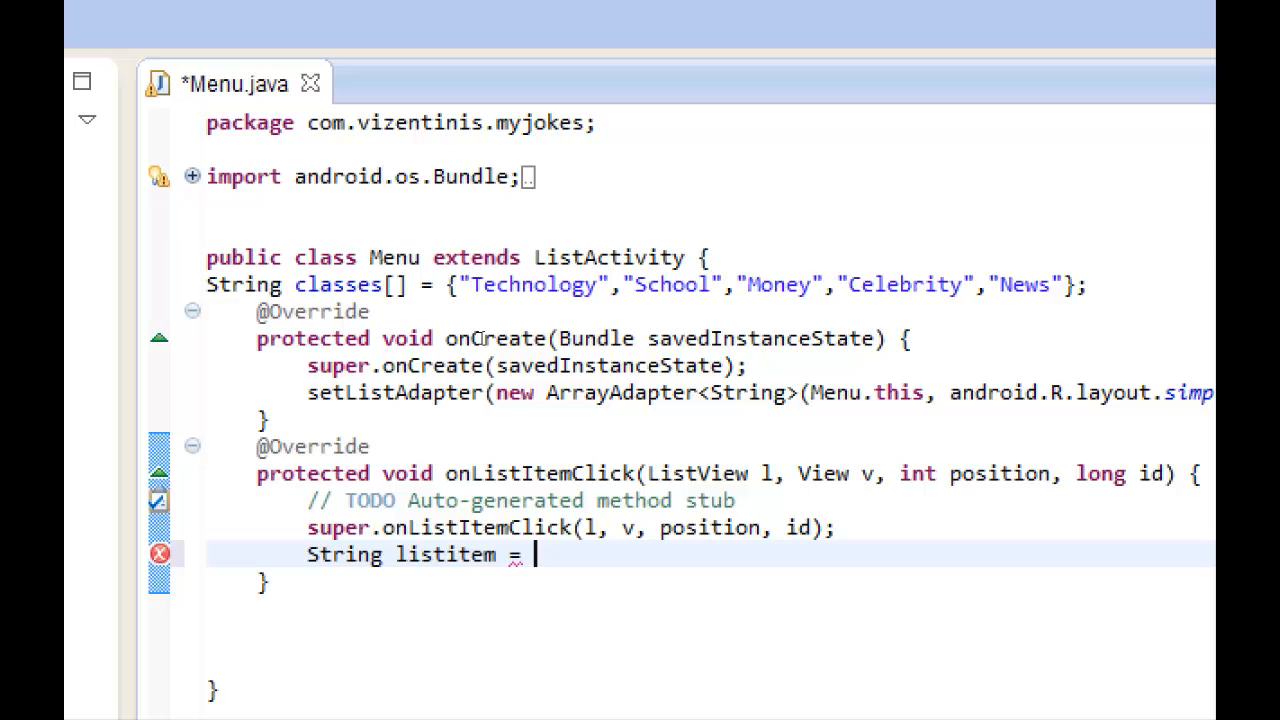
text(classes[position];)
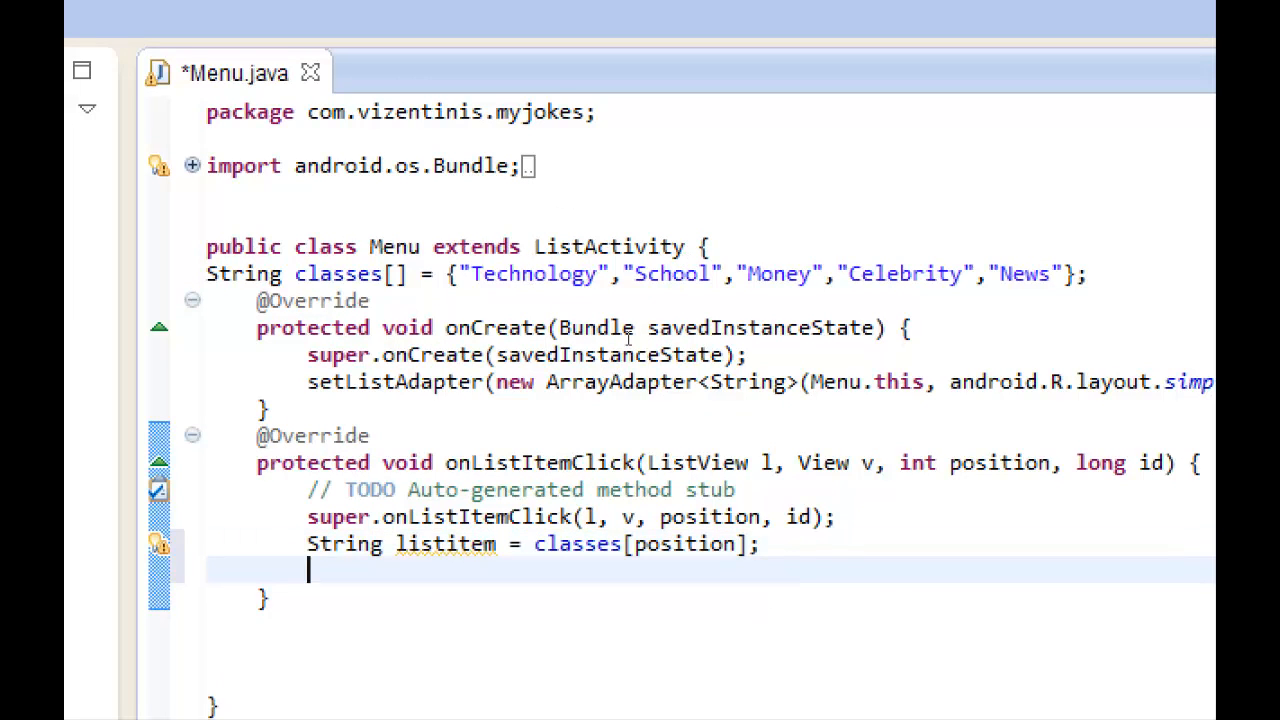
Add a try block and begin a Class myclass = assignment inside it.
text(try)
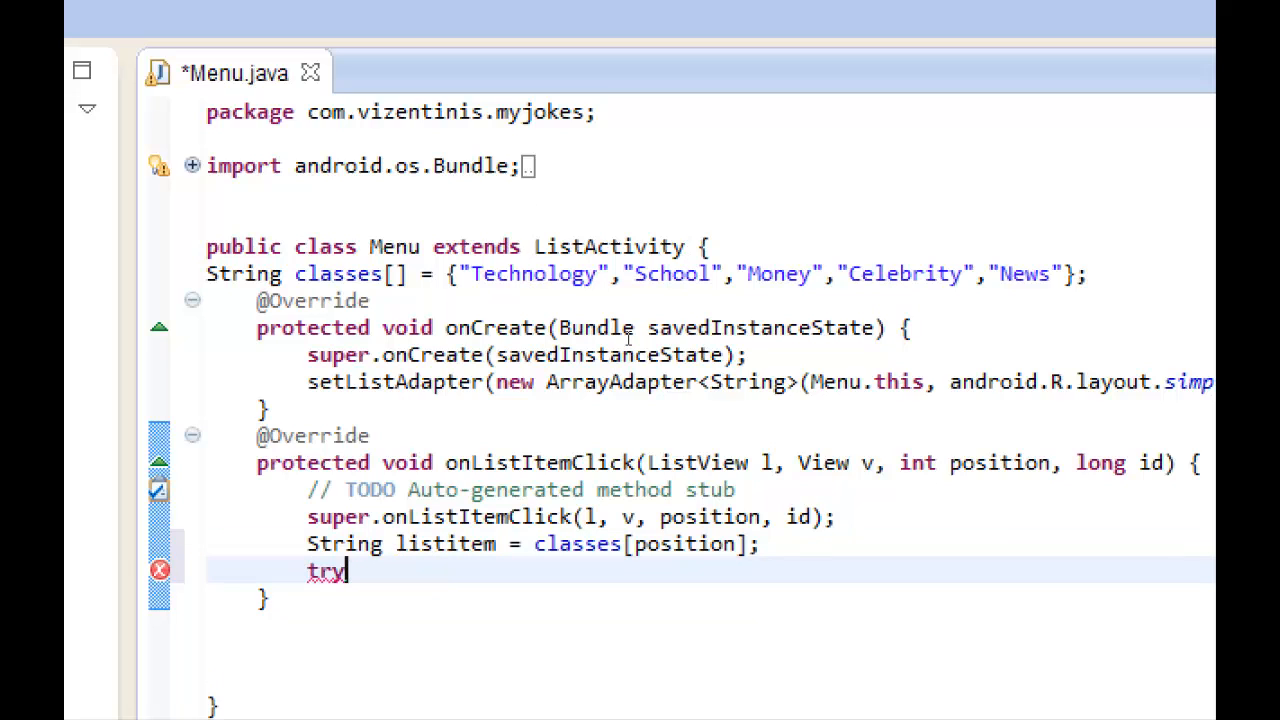
text({)
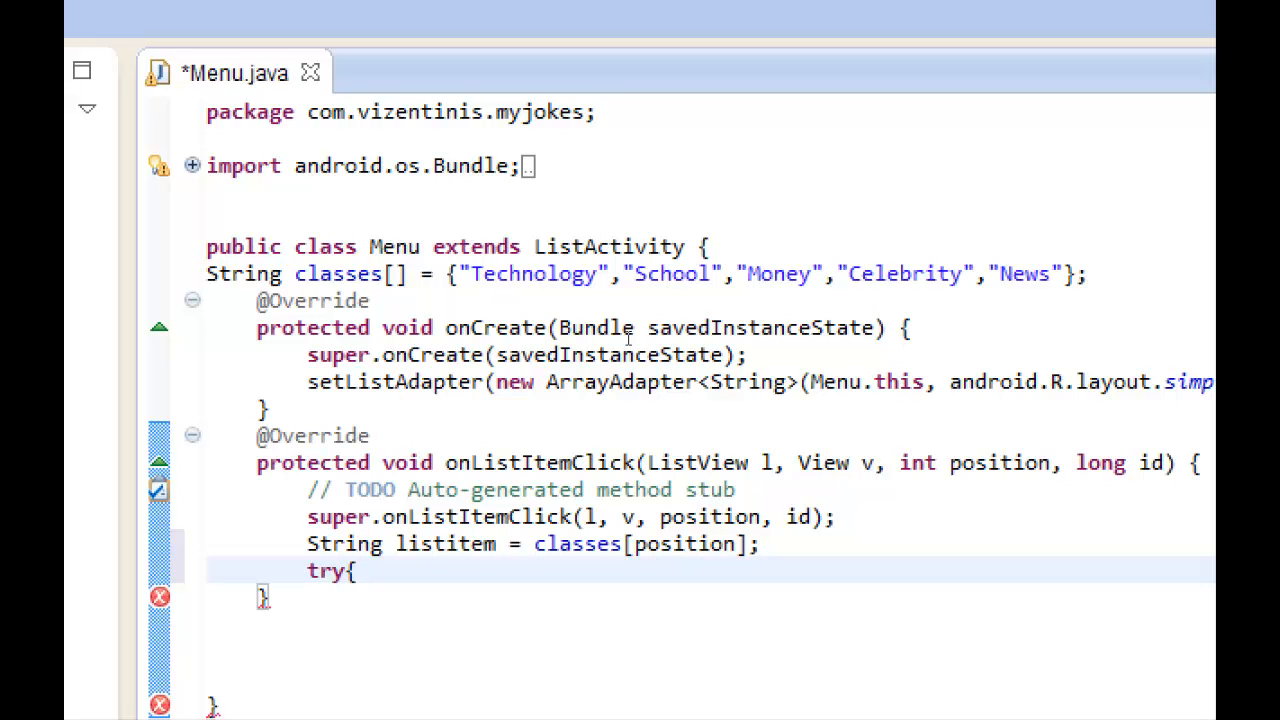
click(356, 570)
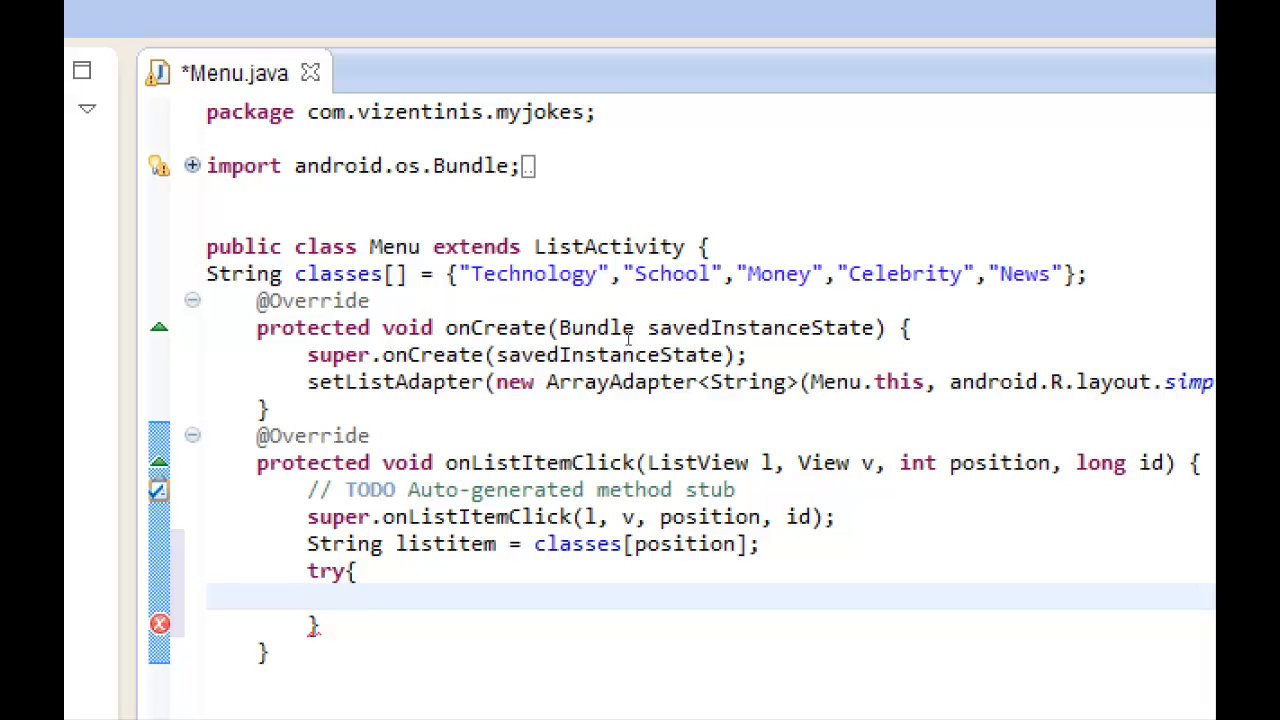
text(Cla)
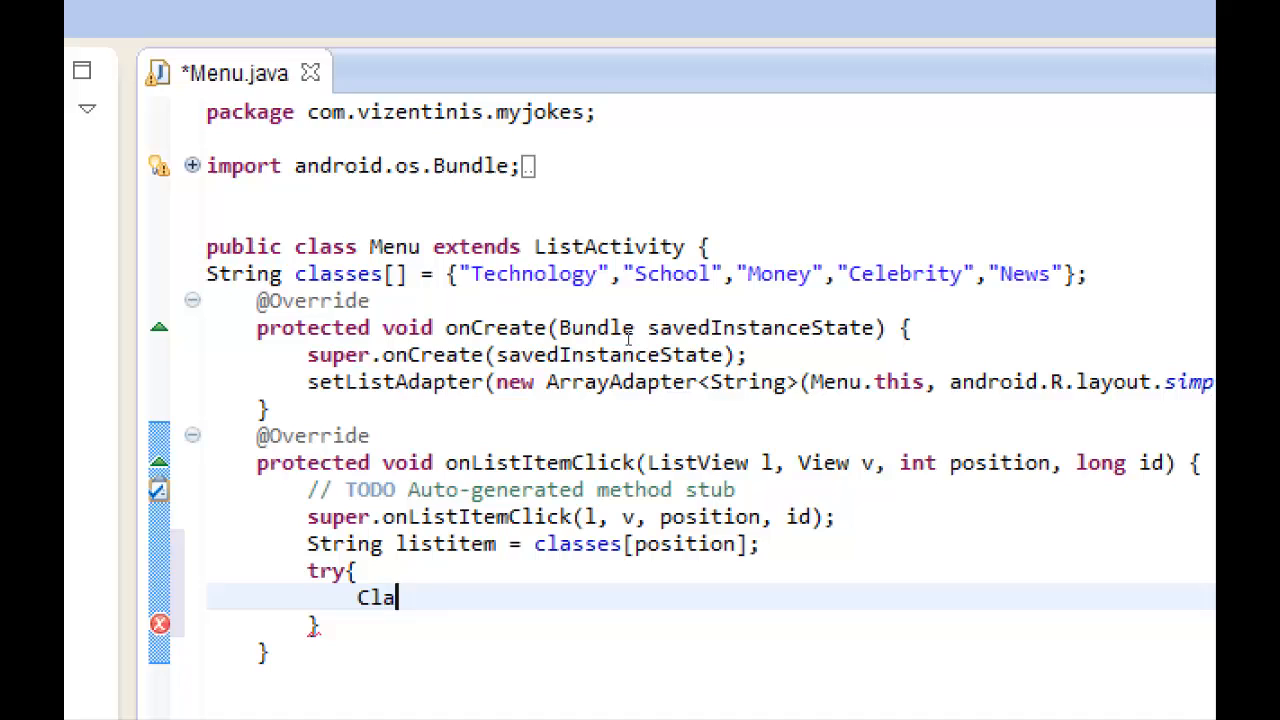
text(ss)
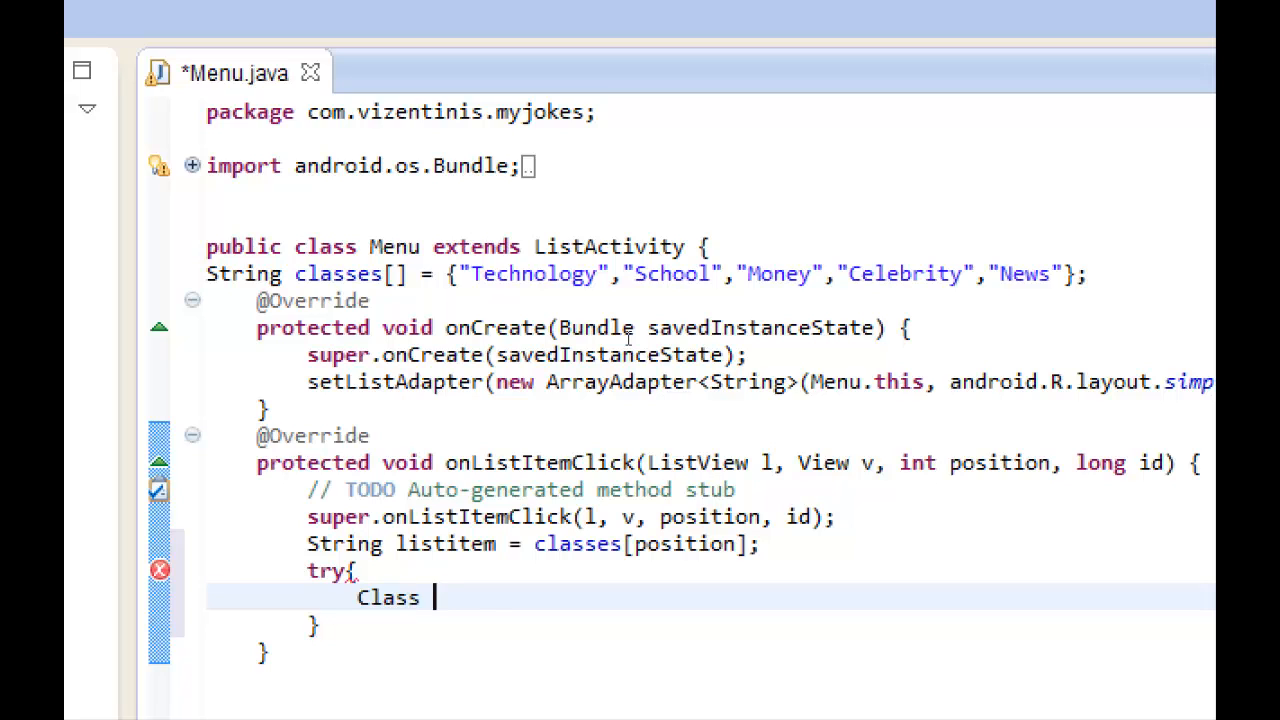
text(myclass =)
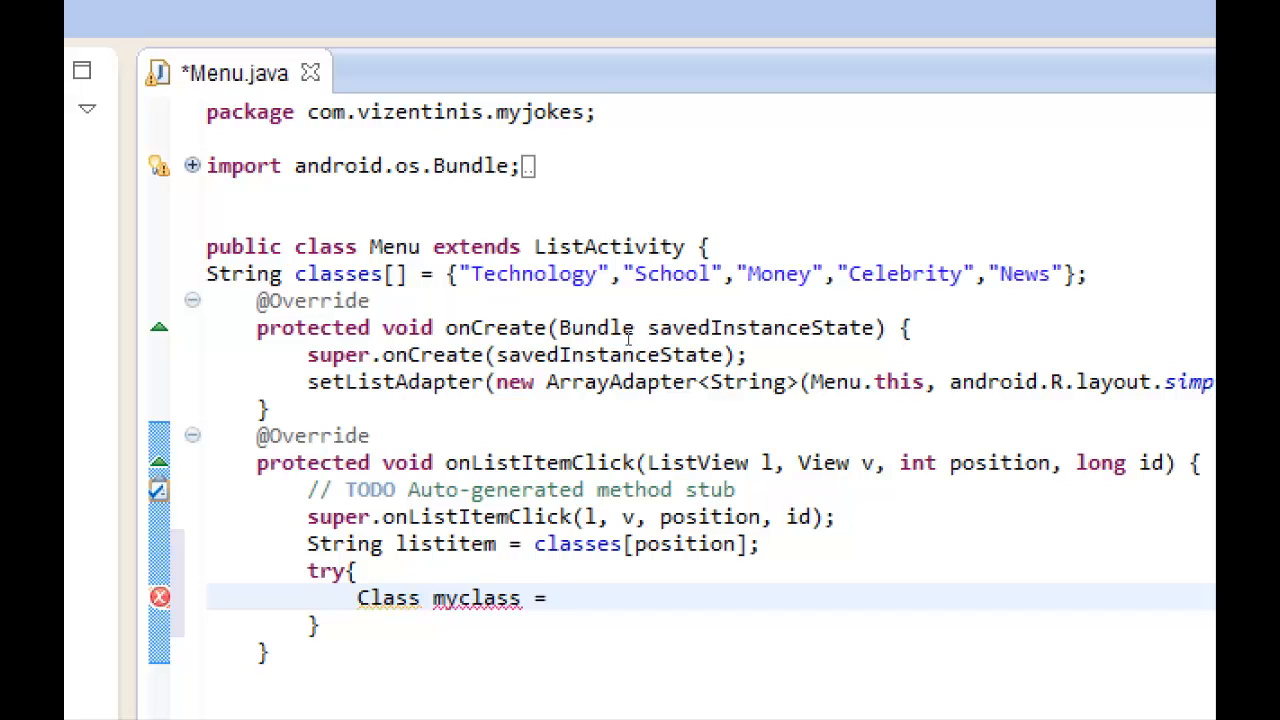
Call Class.forName with the "com.vizentinis.myjokes." package prefix via content assist.
text(C)
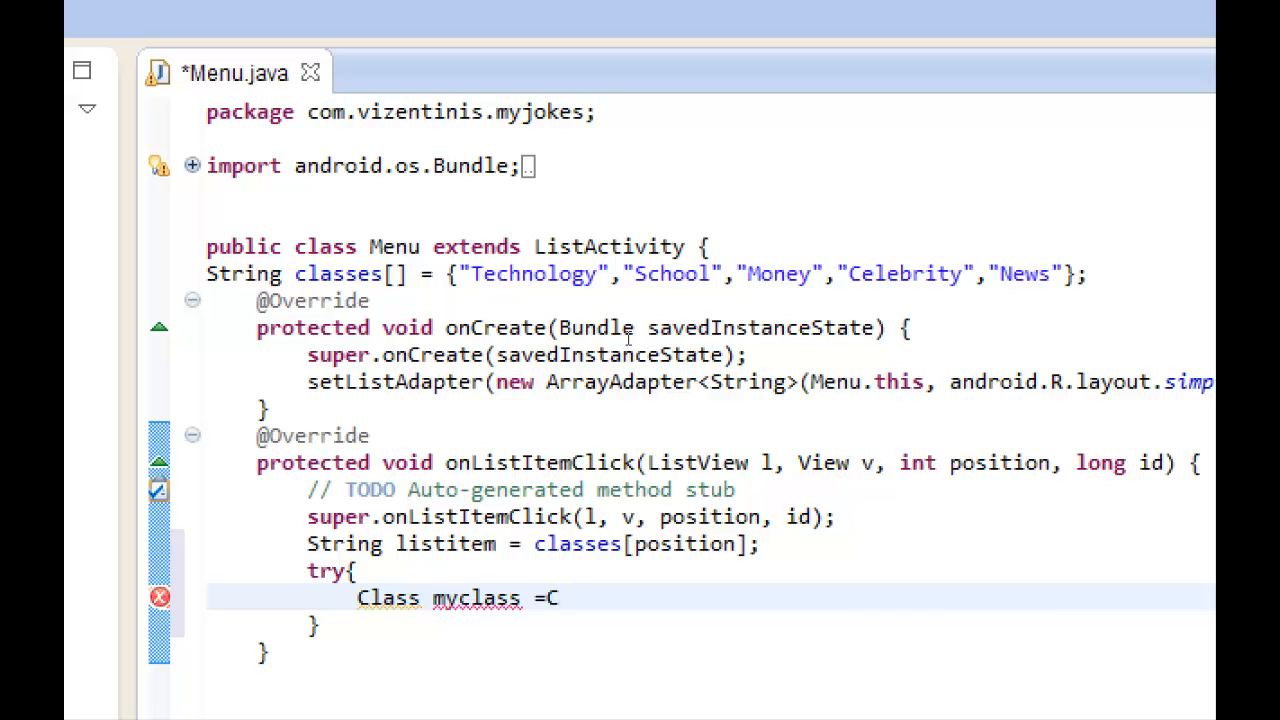
text(lass)
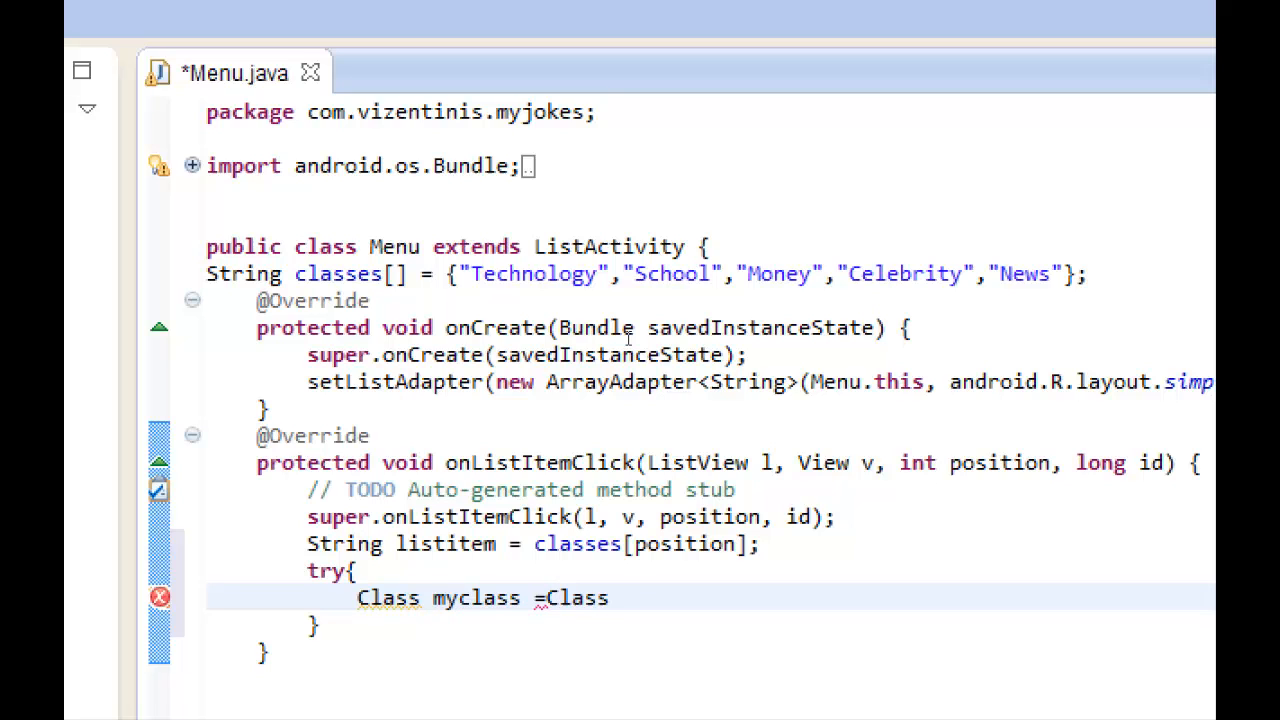
text(.forName(className)
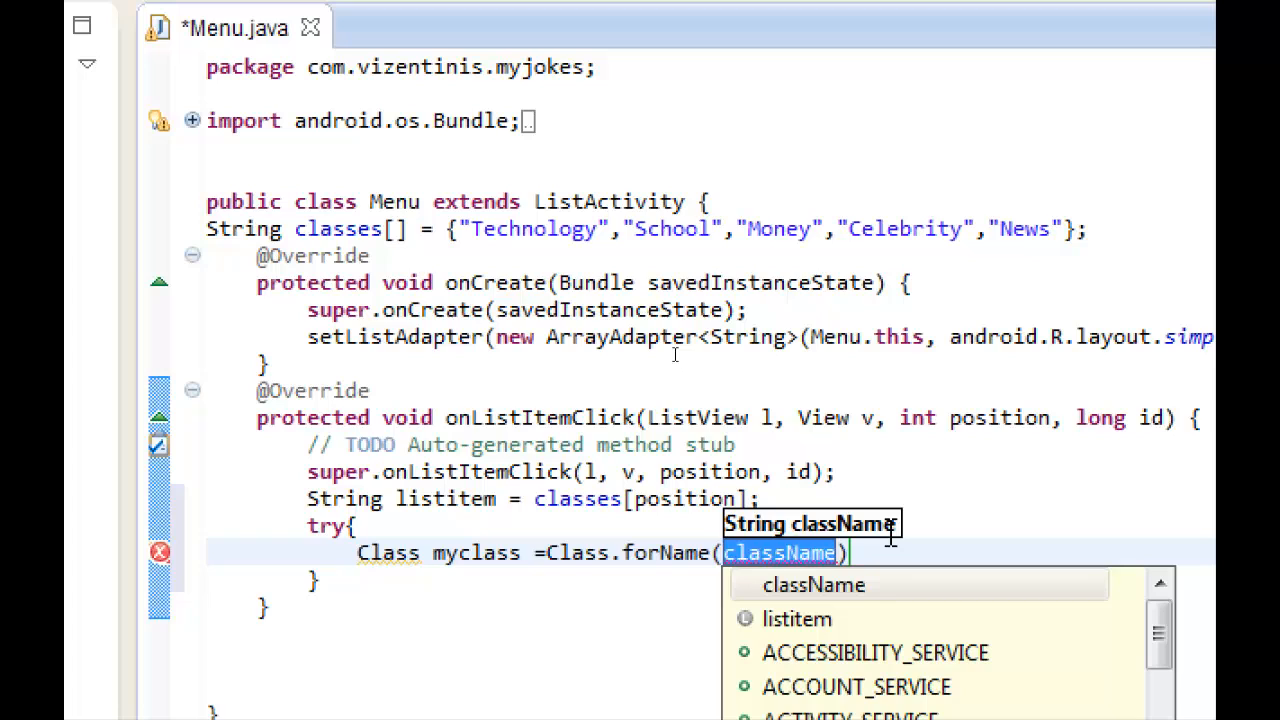
key(Delete)
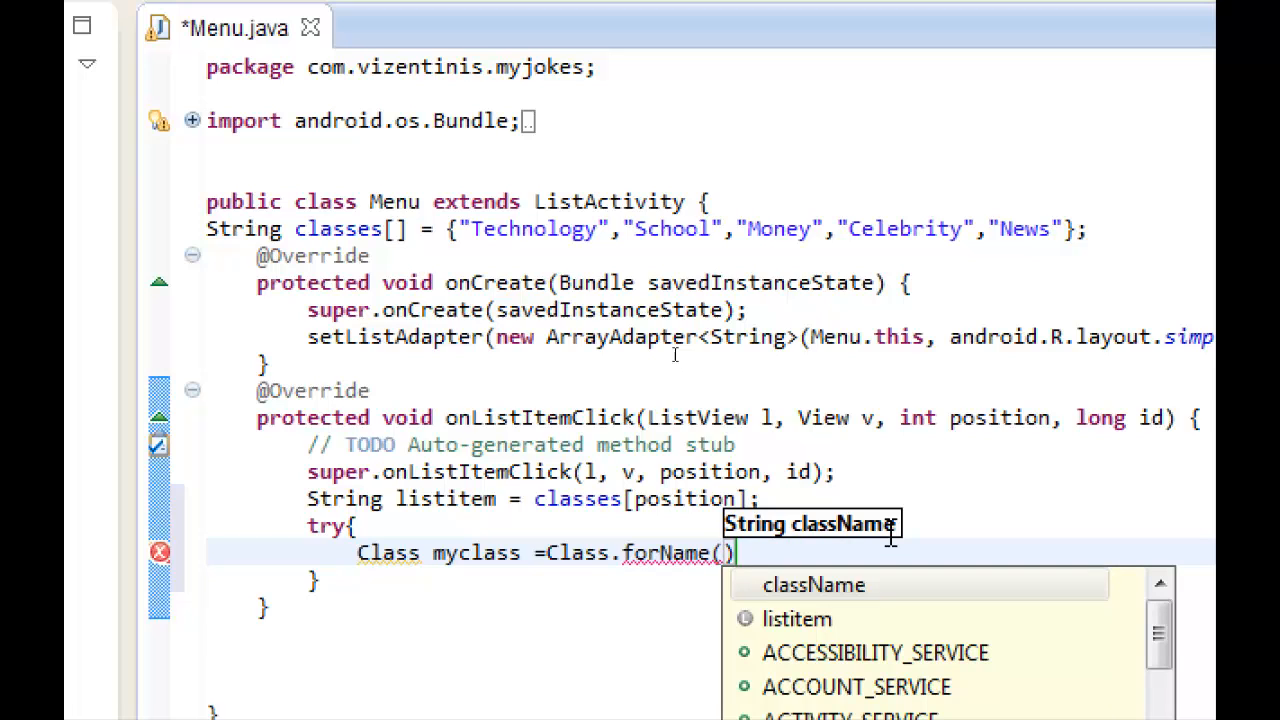
text(com.vizentinis.")
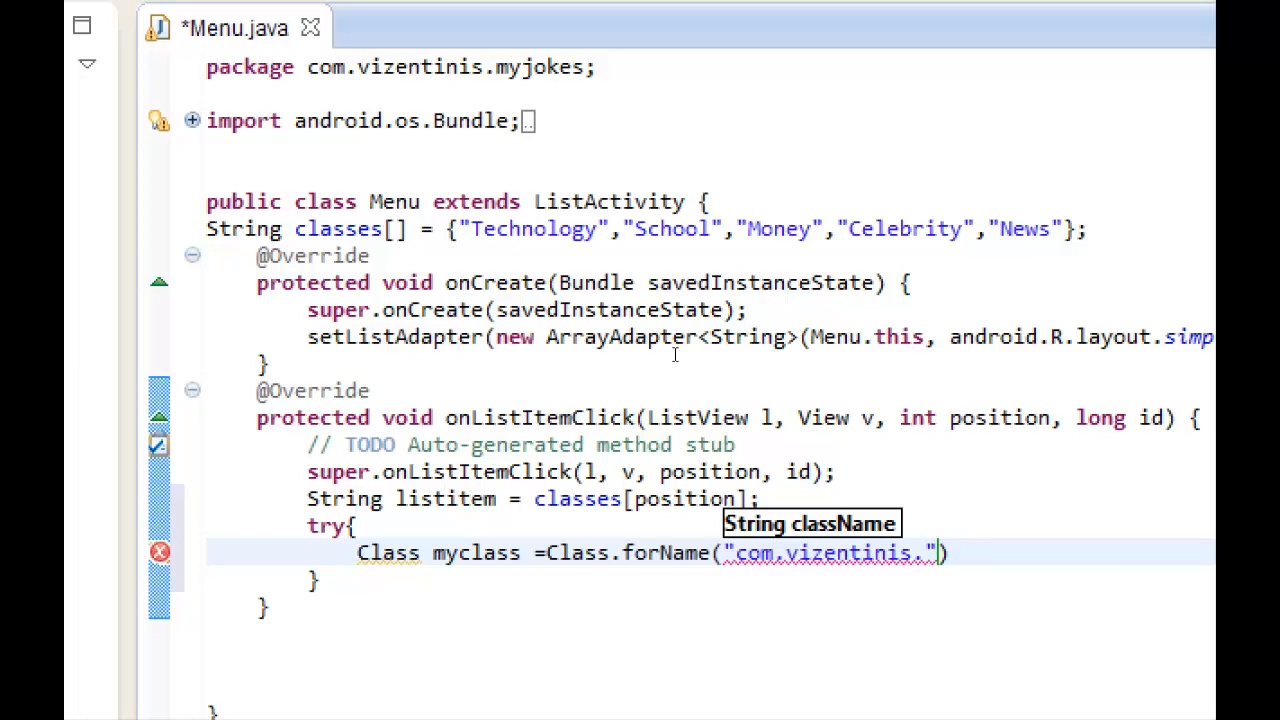
text(myjokes.)
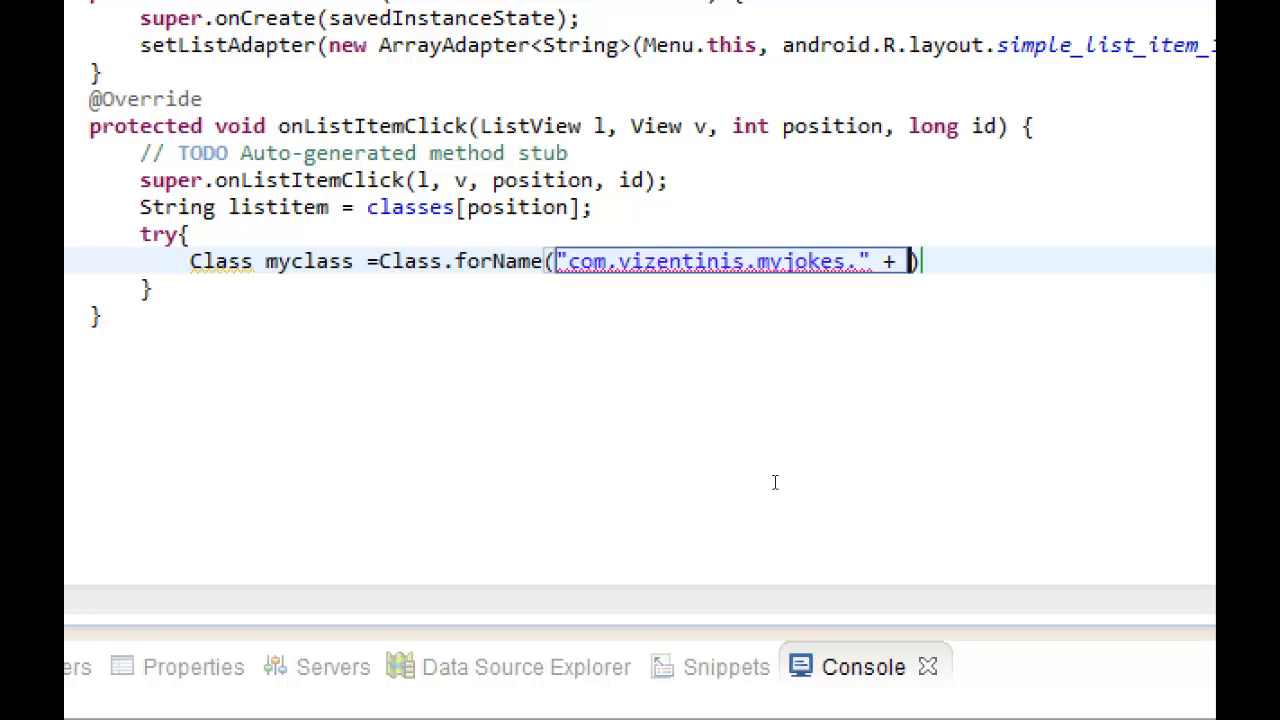
Append listitem to forName and add startActivity(new Intent(Menu.this, myclass)); in the try block.
text(listitem)
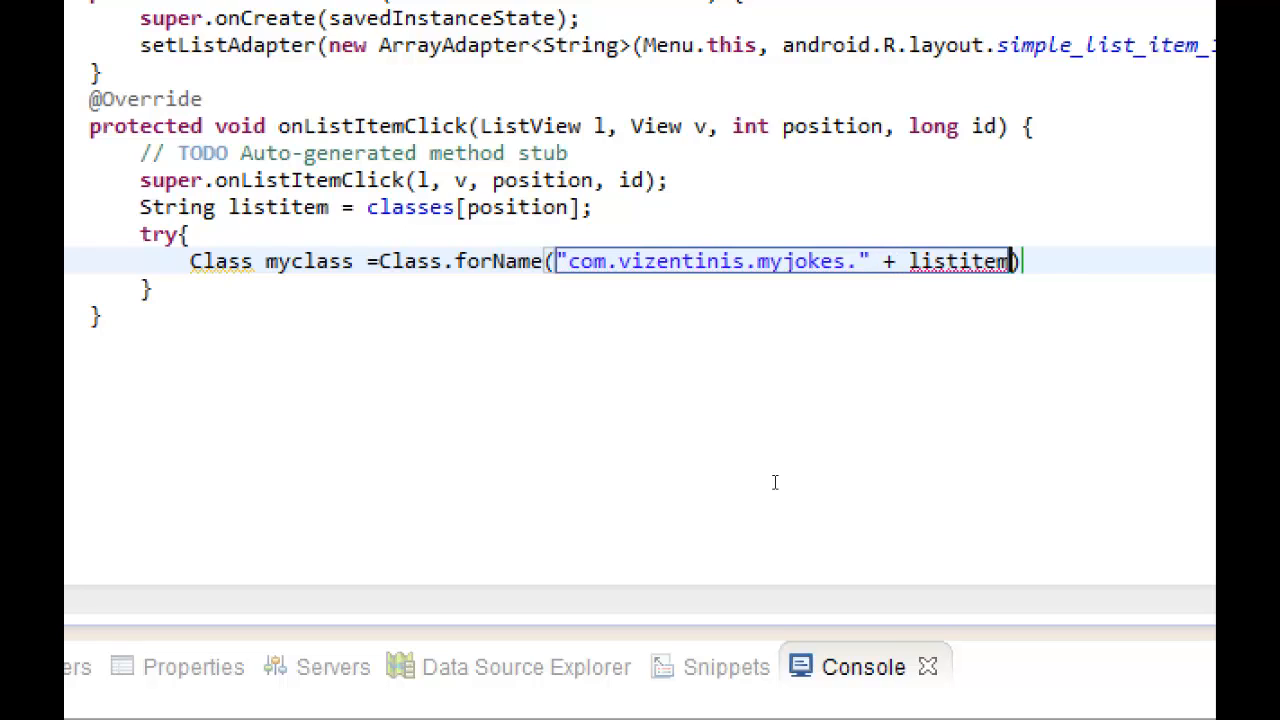
click(944, 260)
text(;)
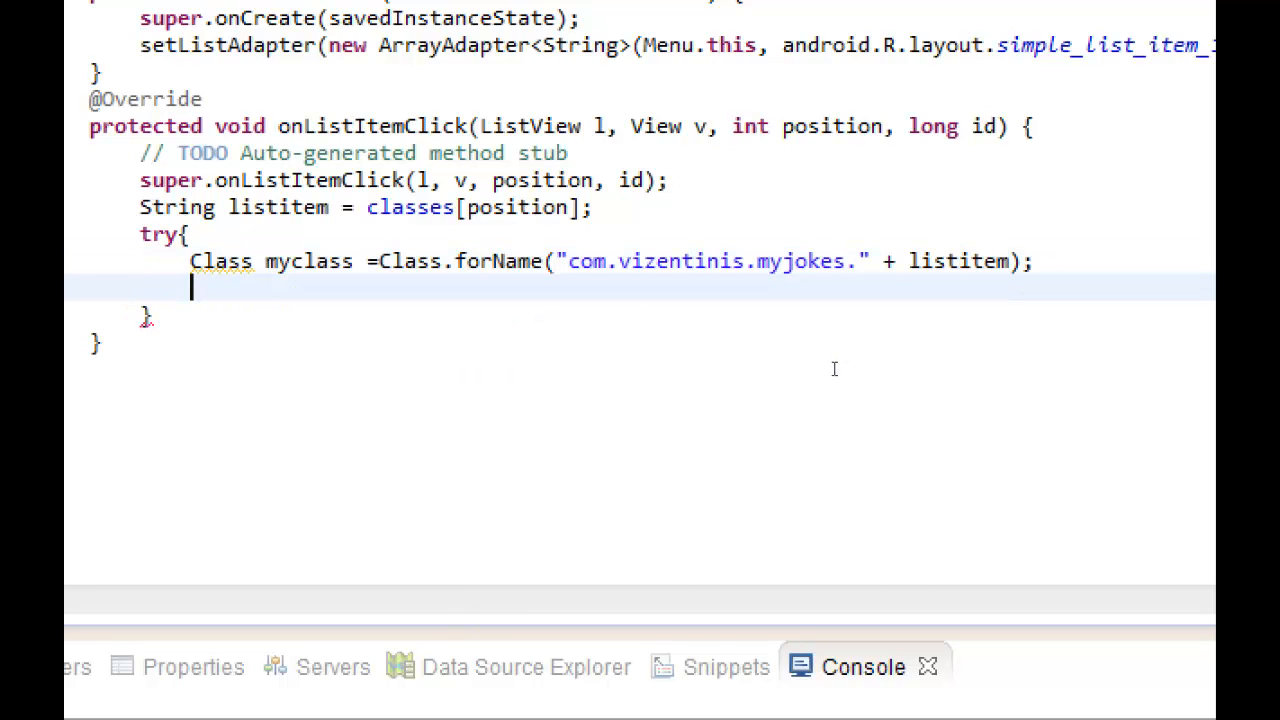
text(startActivity(new)
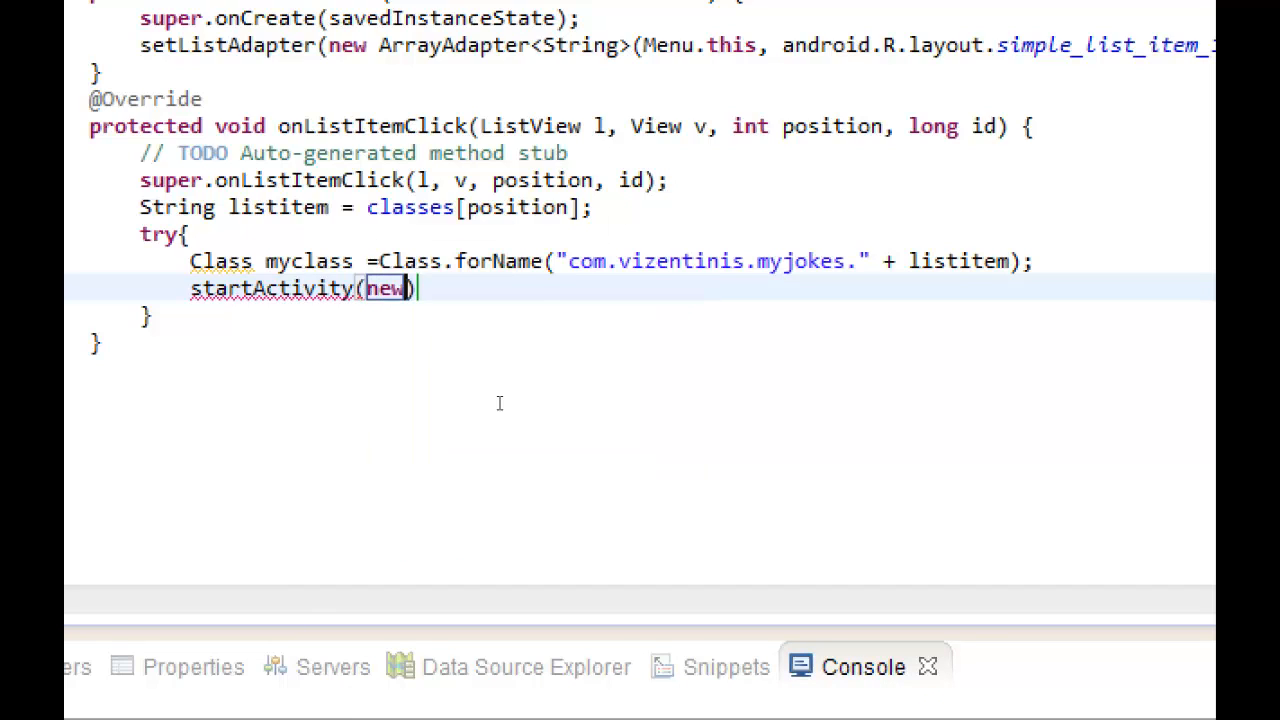
text(Intent(Menu.this,)
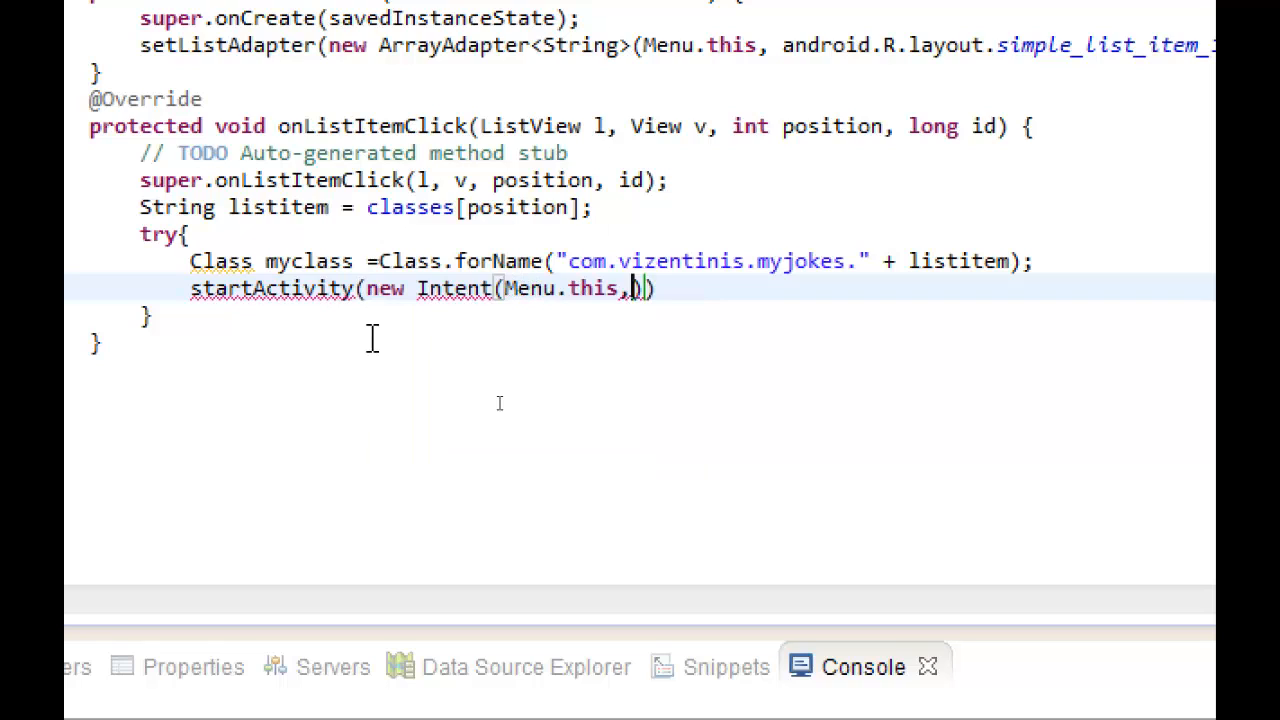
text(mycla)
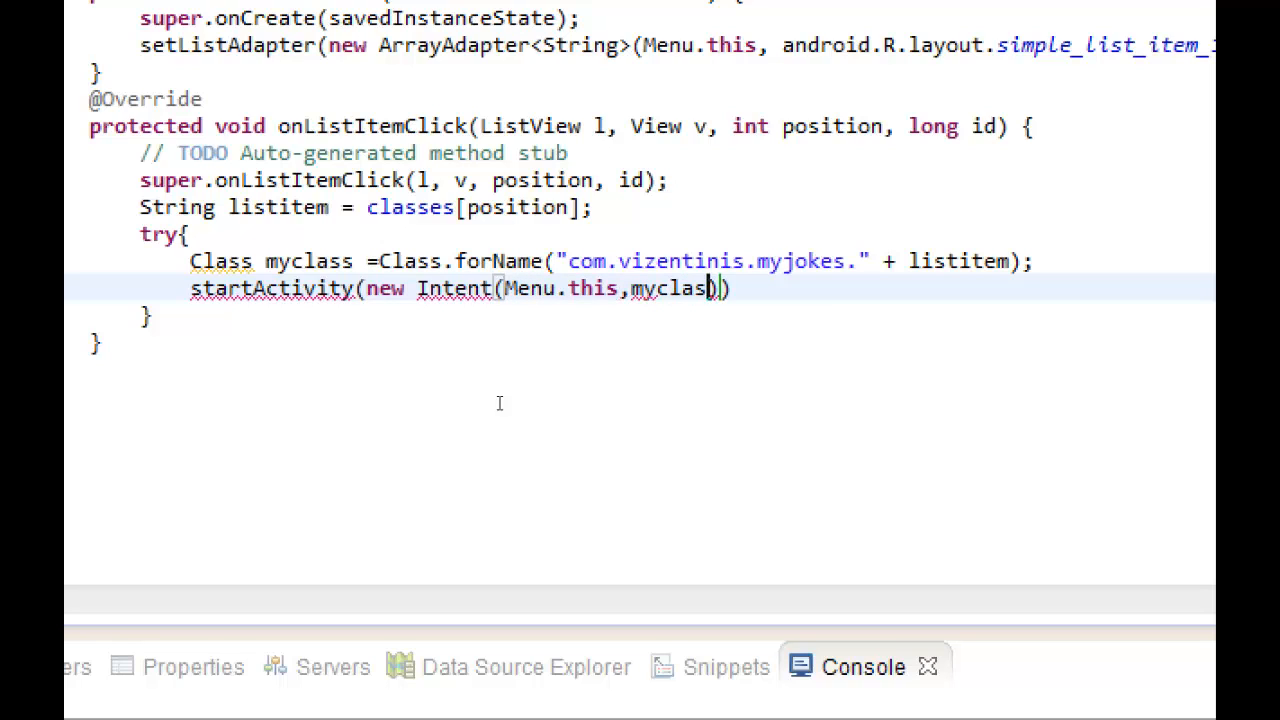
text(s))
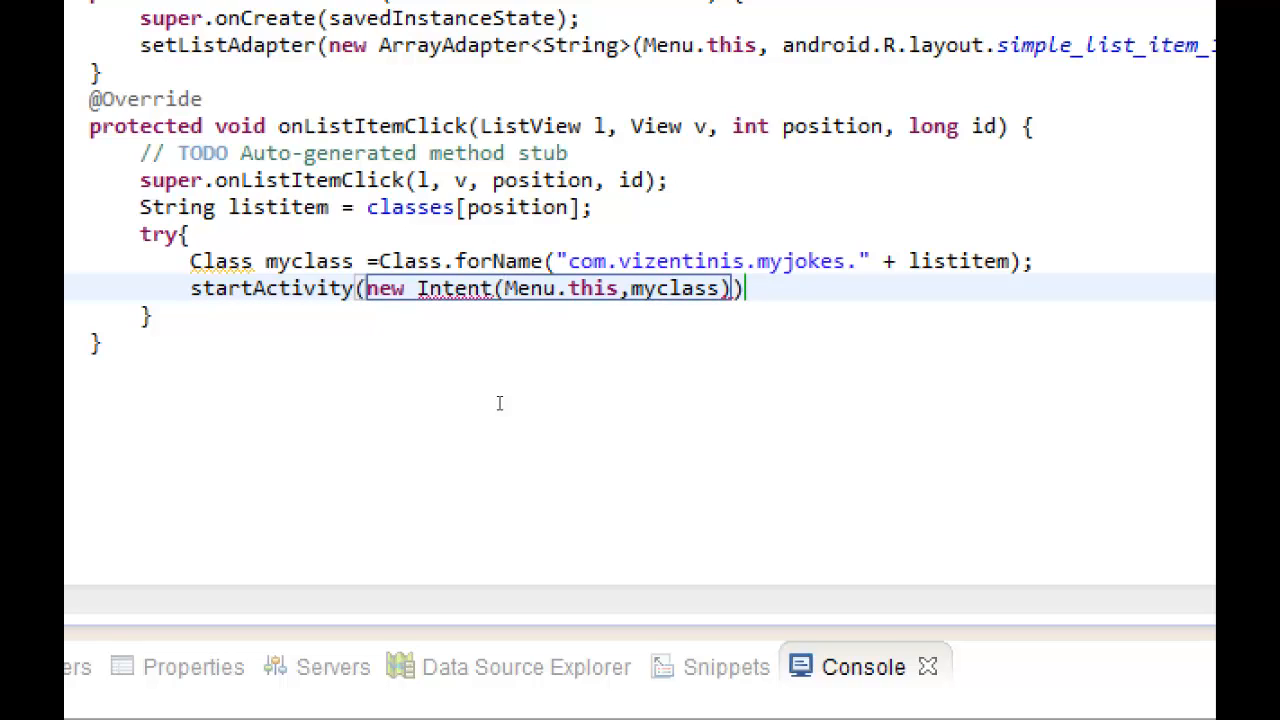
click(460, 288)
text(;)
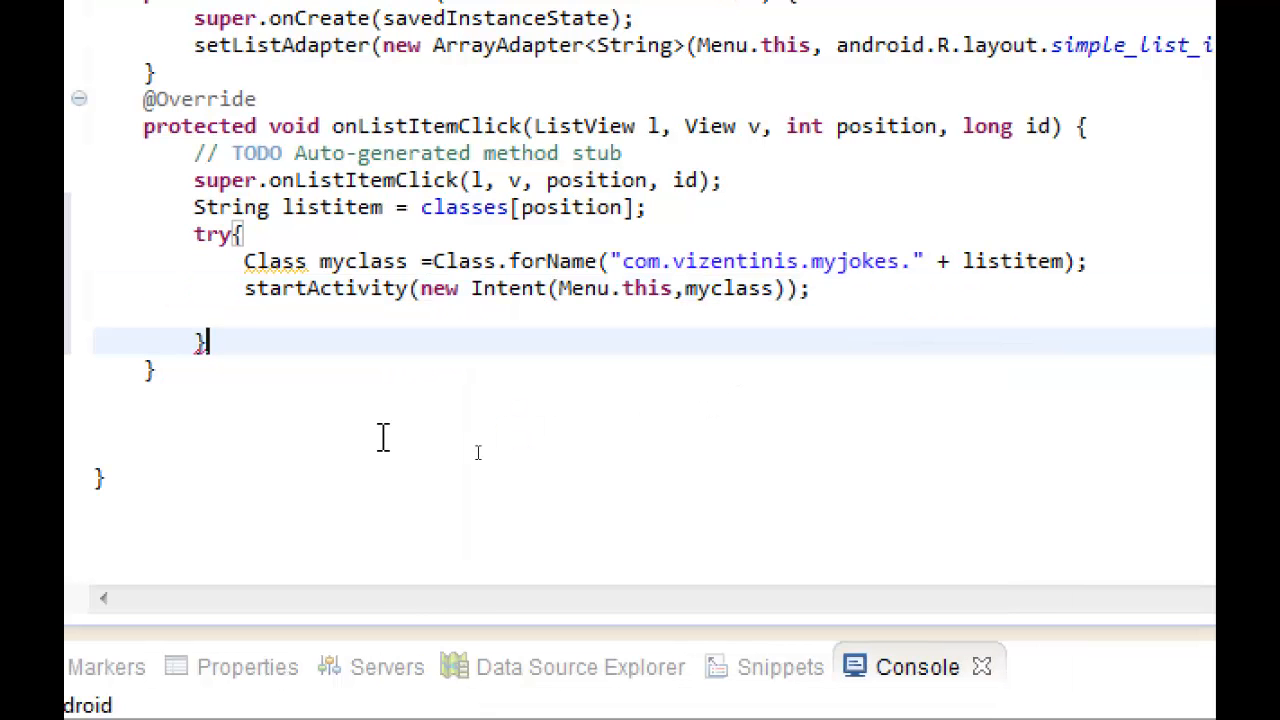
Write catch (ClassNotFoundException e) { and start e.printStackTrace() inside it.
text(c)
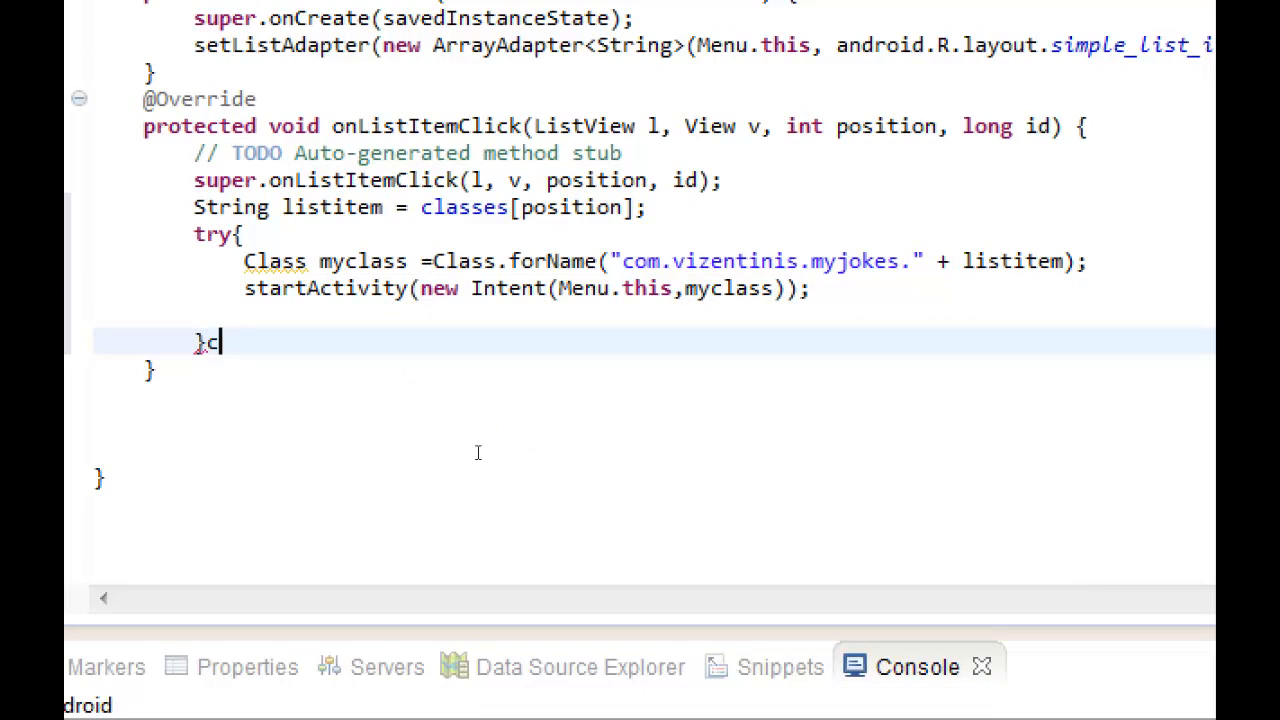
text(atch ())
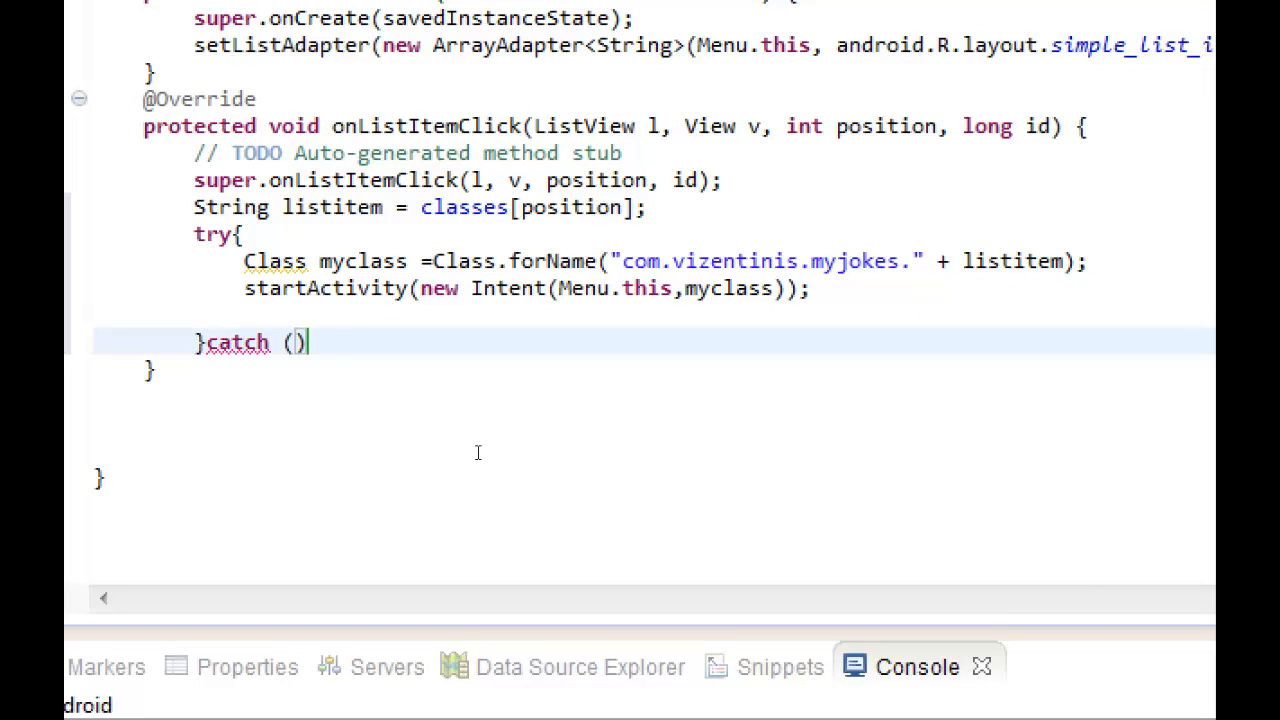
text(b)
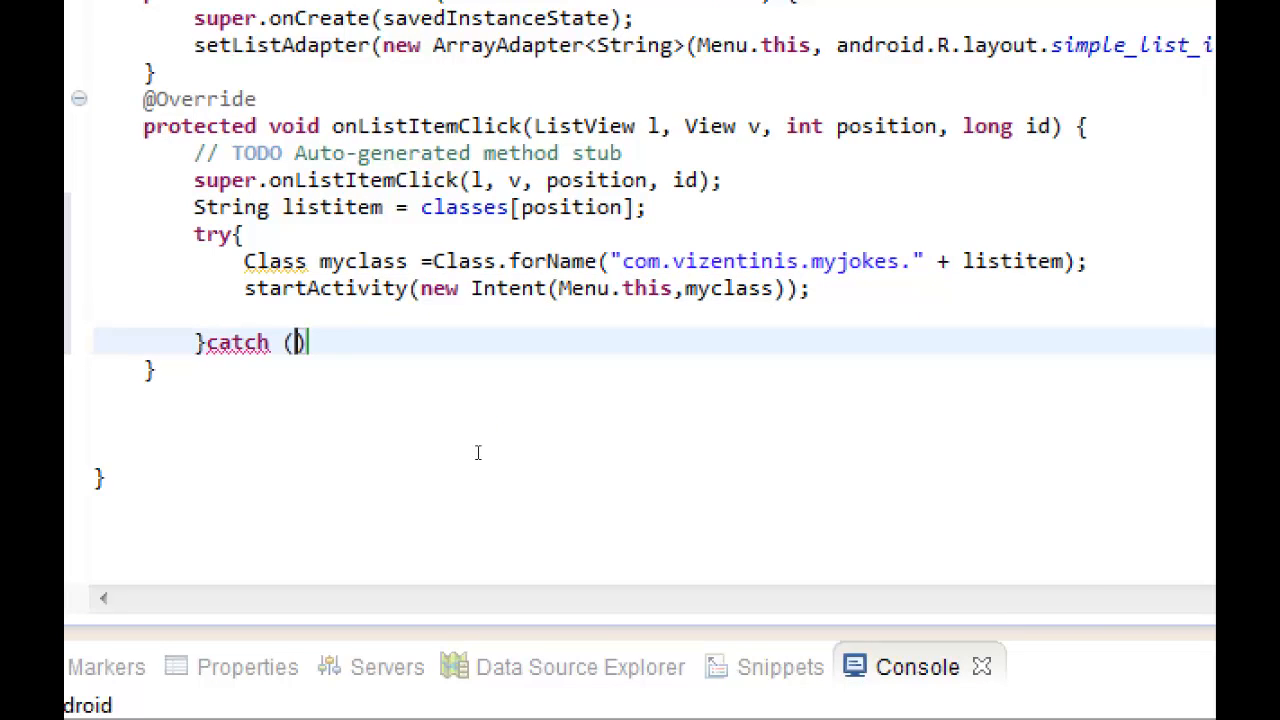
text(ClassNotFoundException)
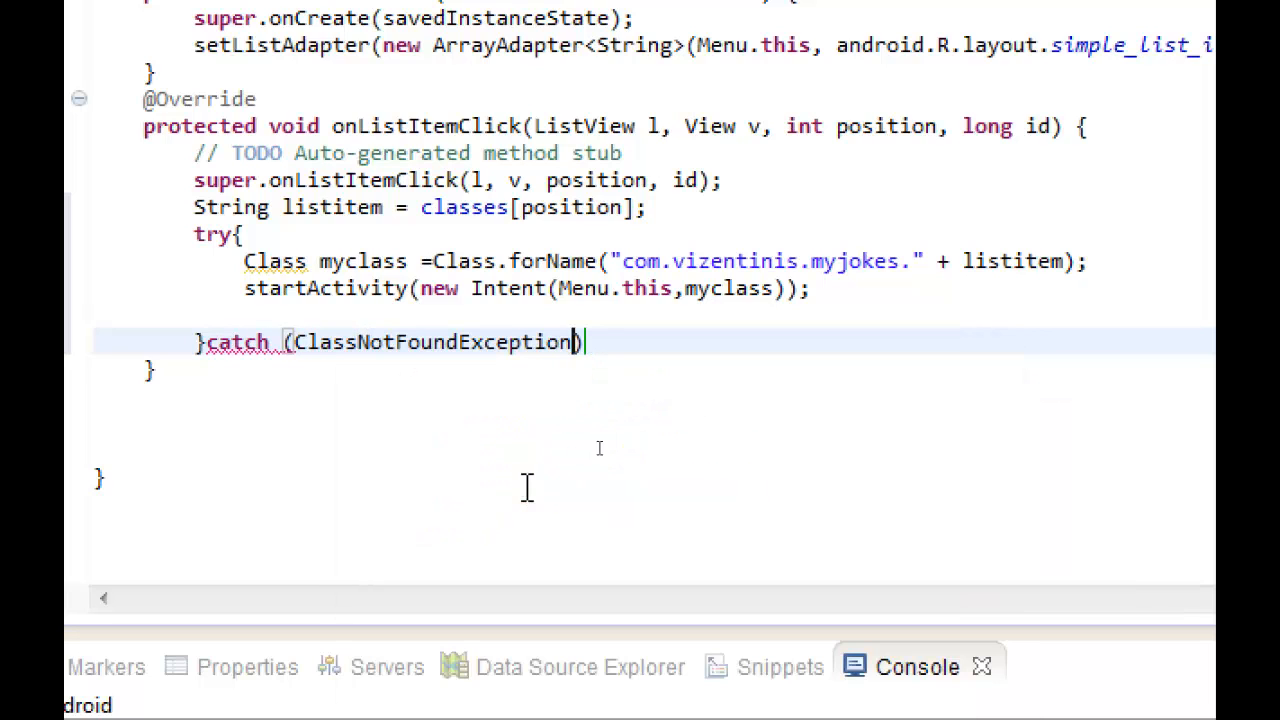
text(e)
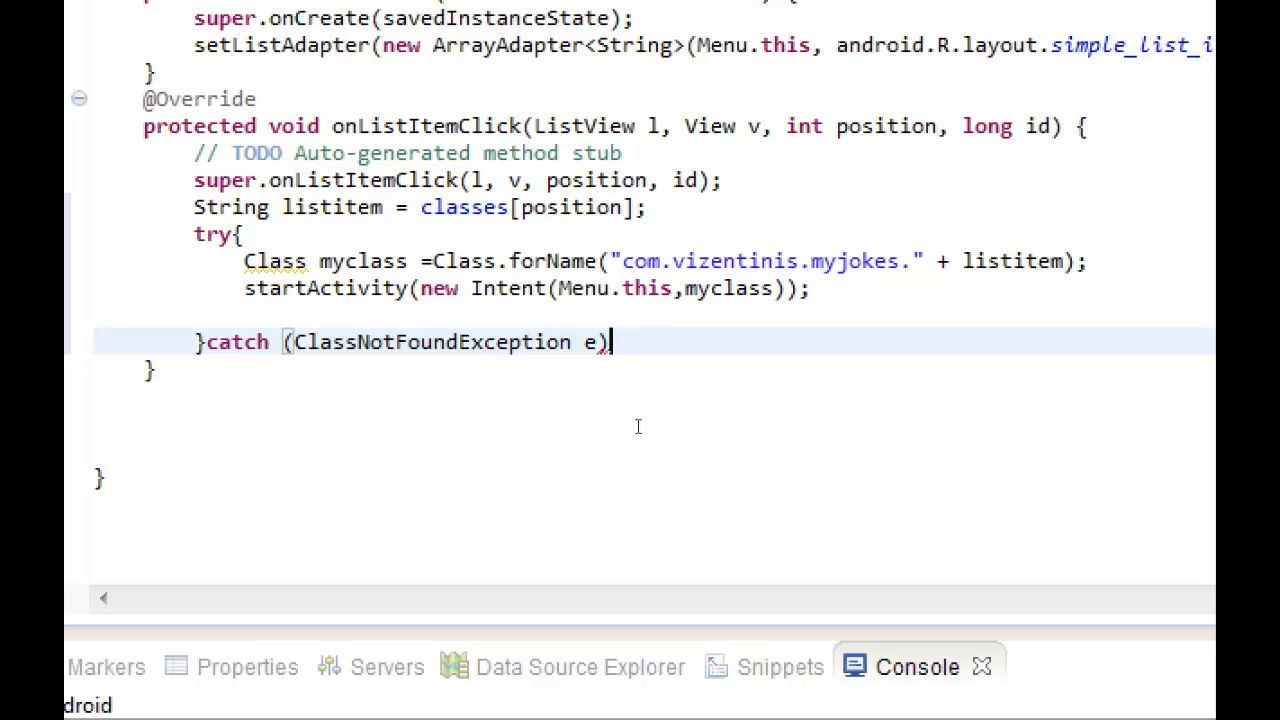
text({)
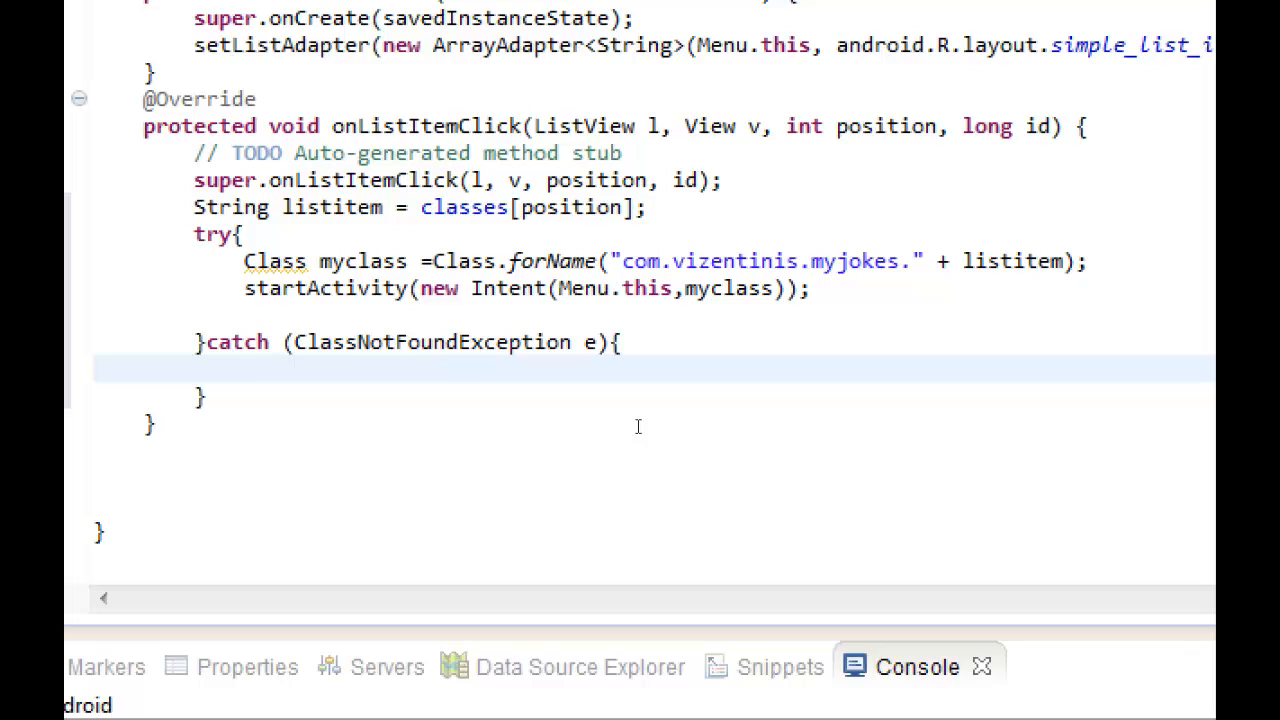
text(e)
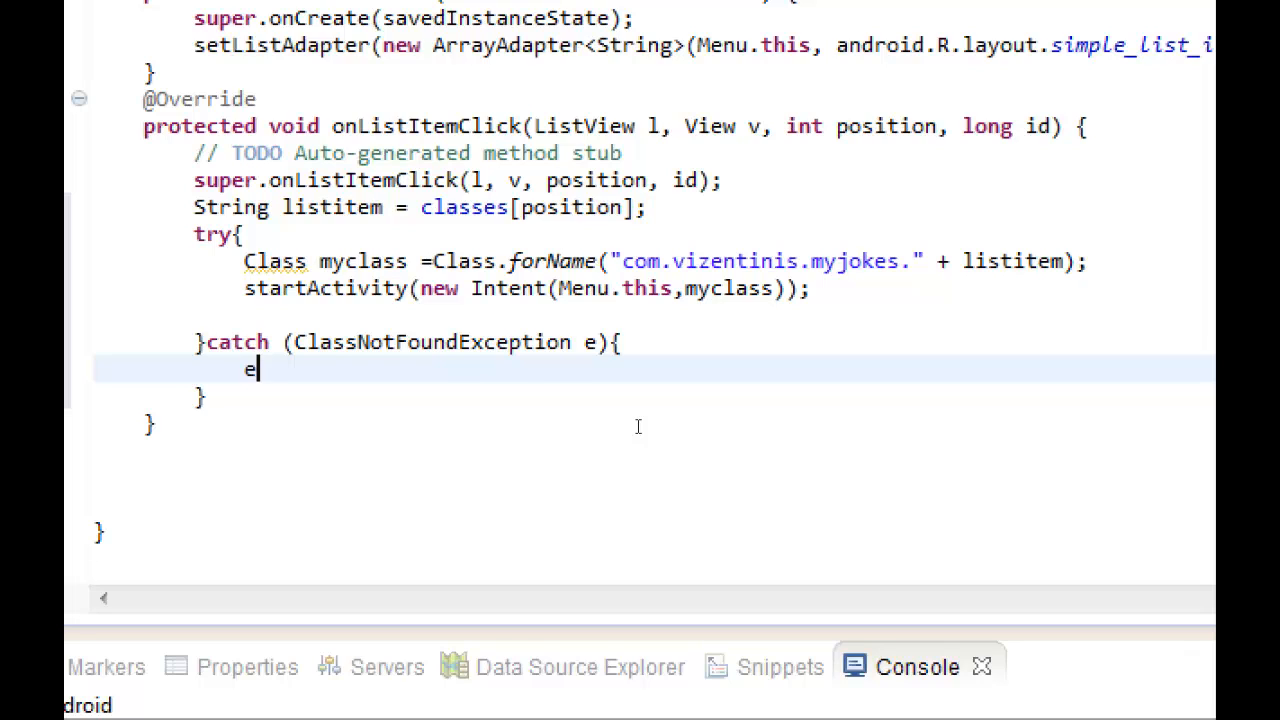
text(.)
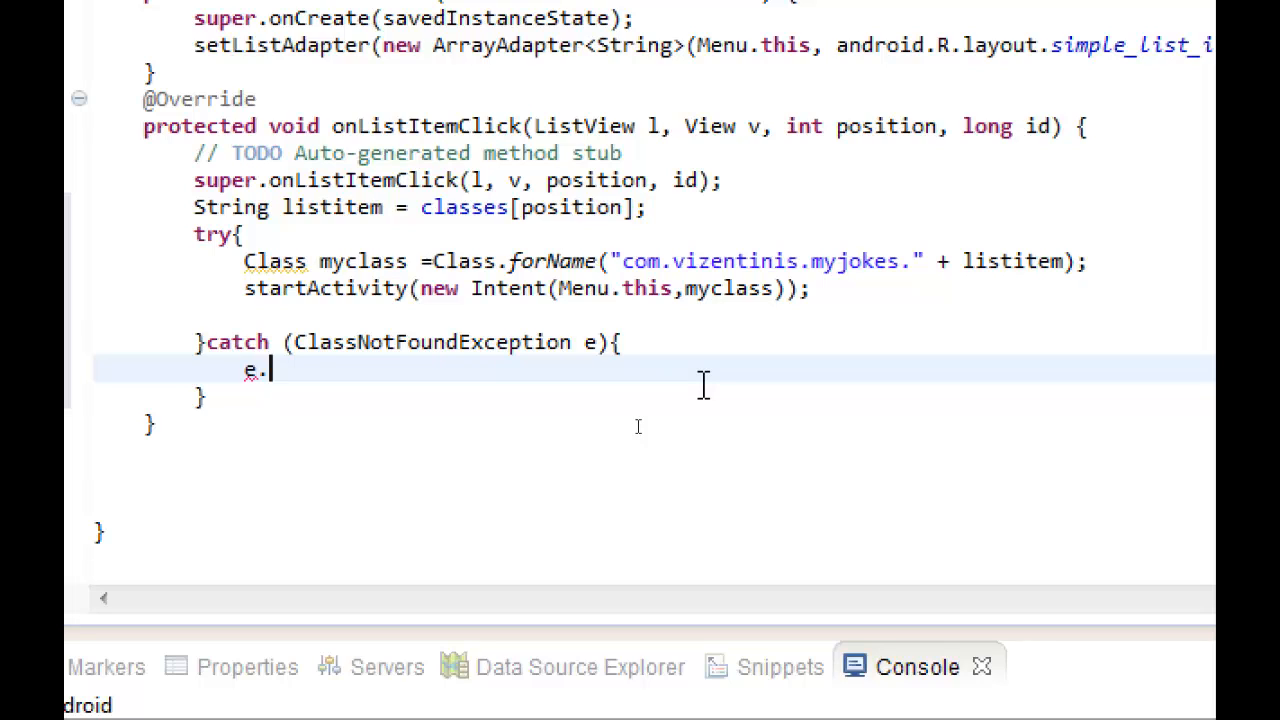
text(pr)
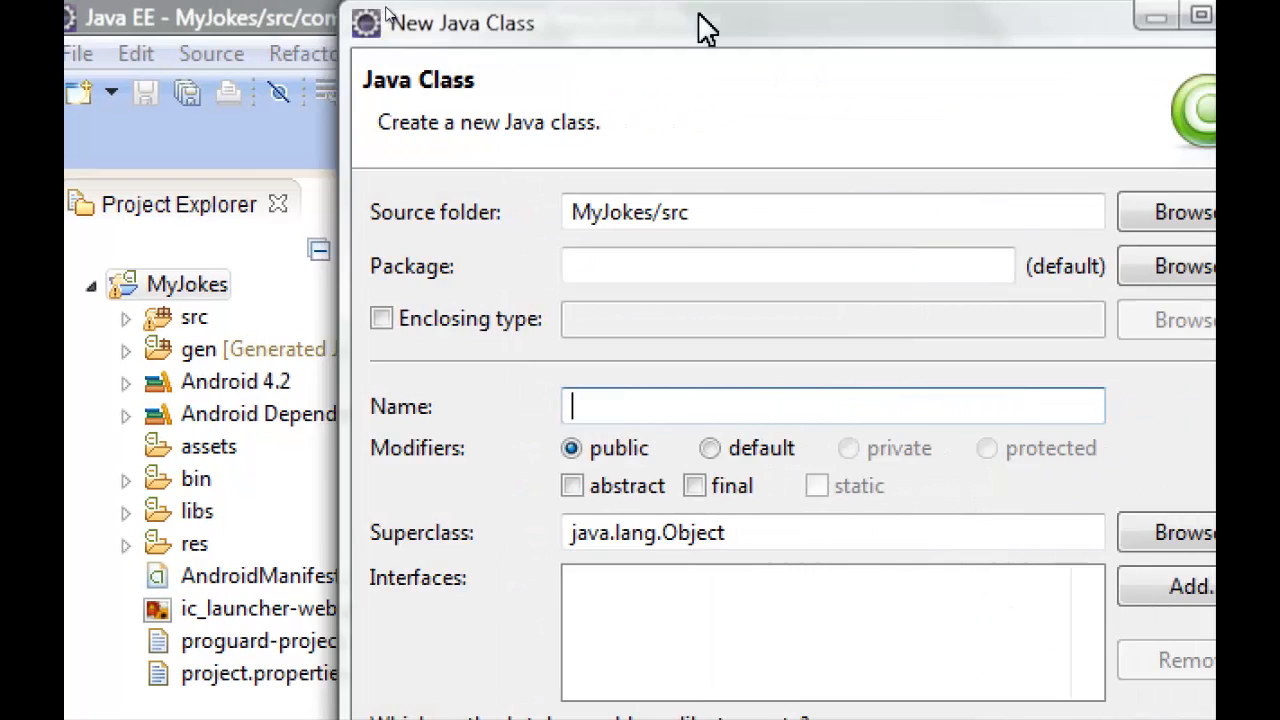
Create the Technology class in MyJokes/src through the New Java Class wizard.
text(Technology)
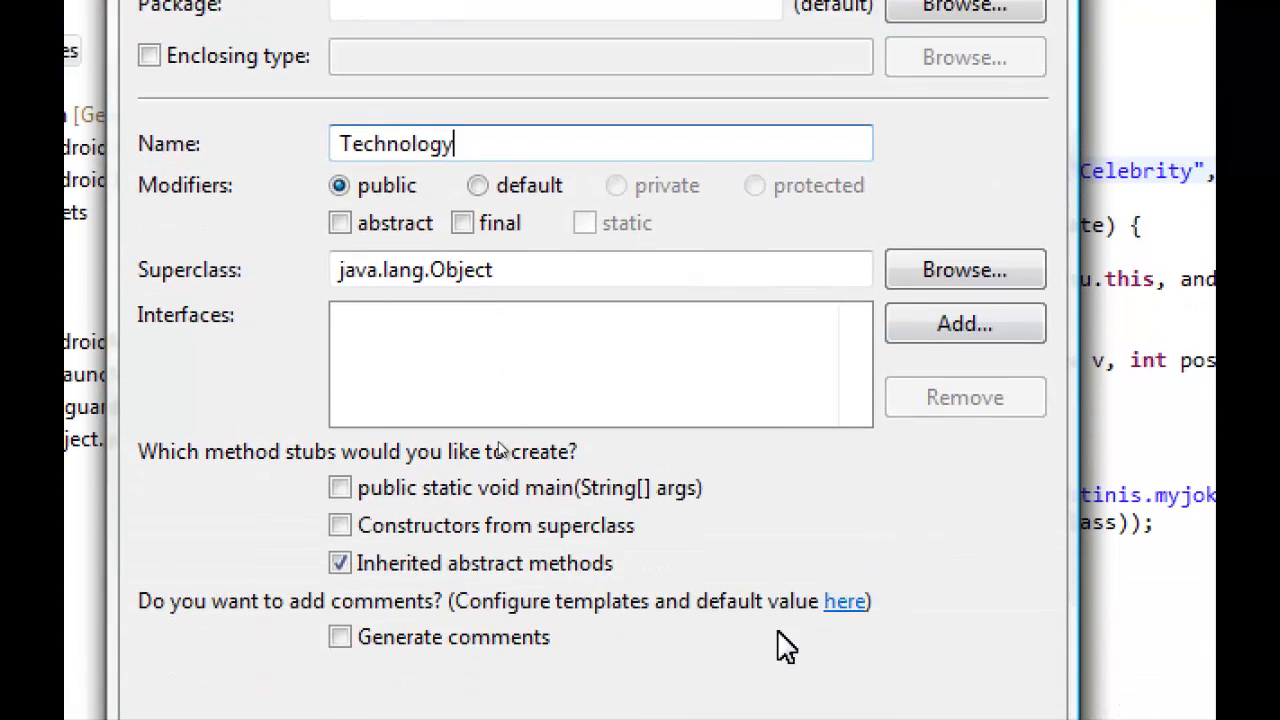
click(786, 612)
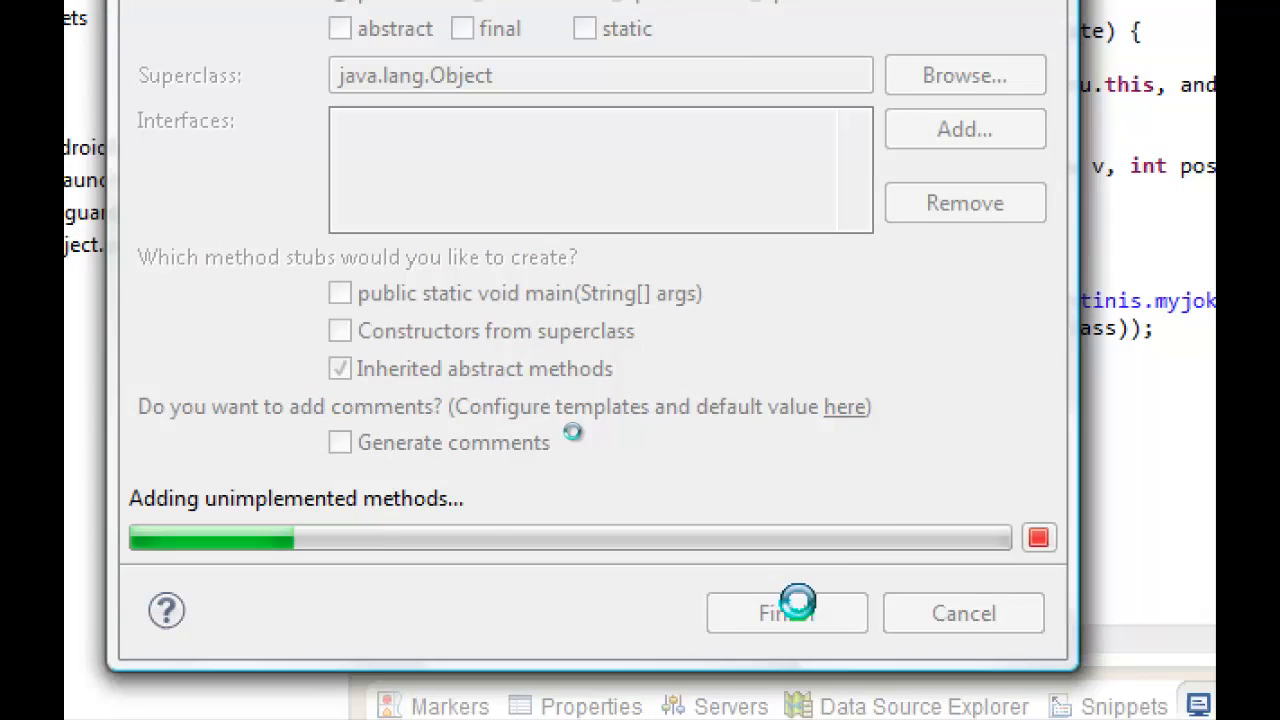
click(786, 612)
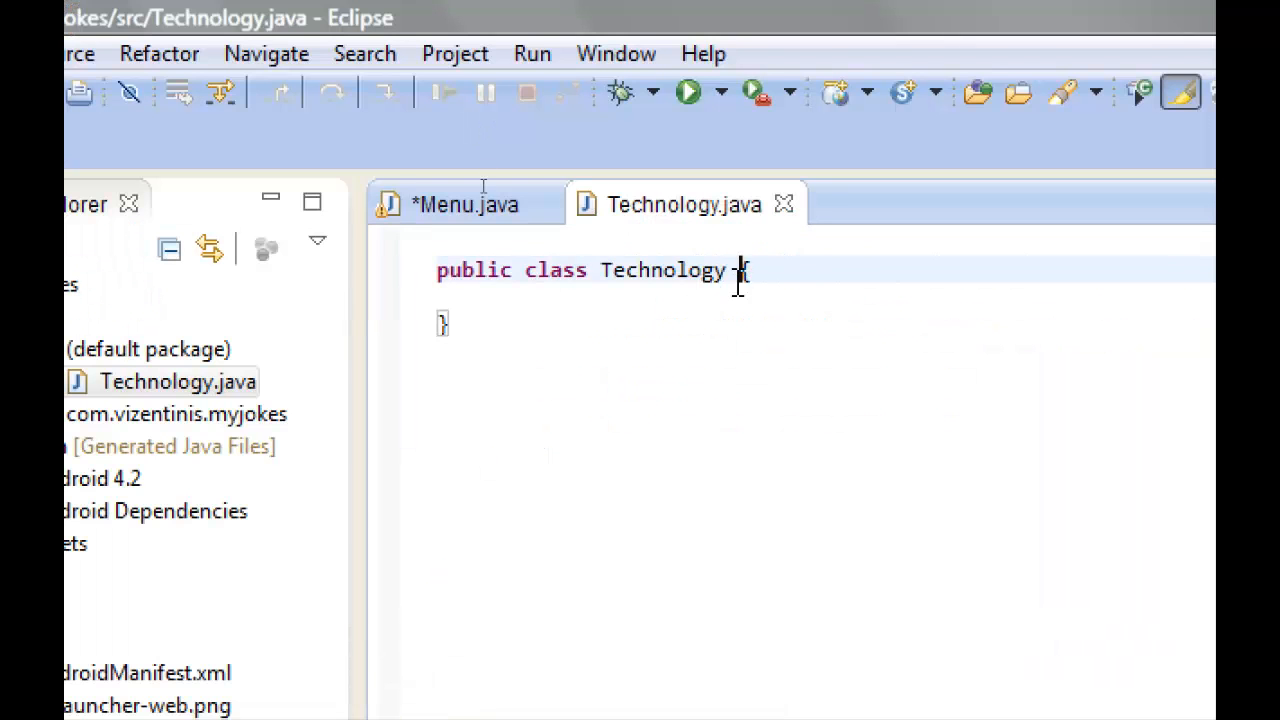
Make Technology extend Activity and start setContentView(R.layout using the project's own R import.
text(extends A)
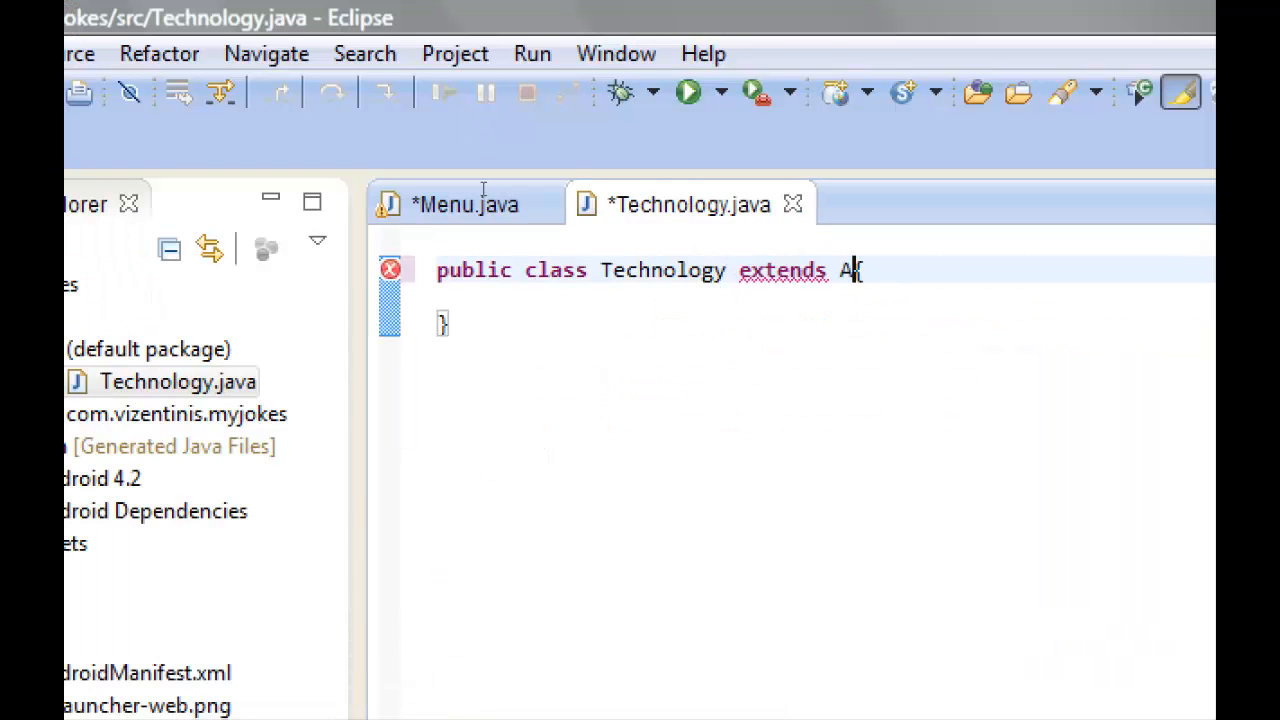
text(ctivity)
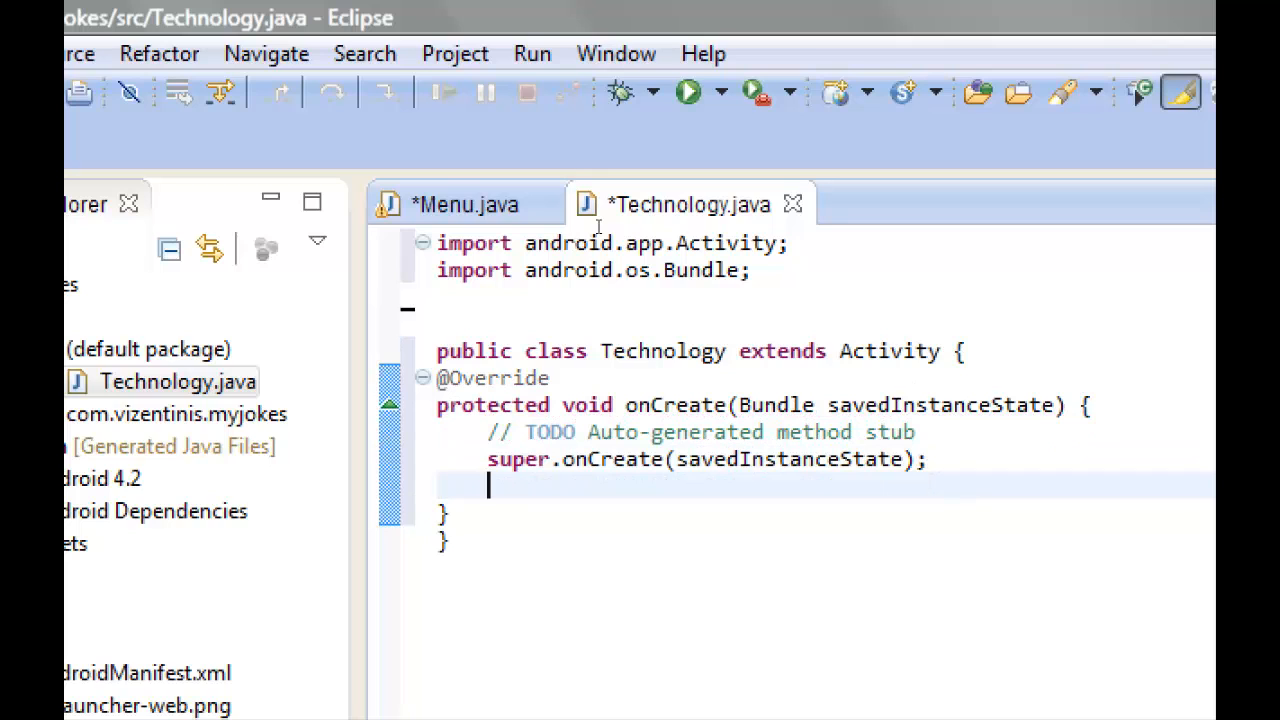
text(setC)
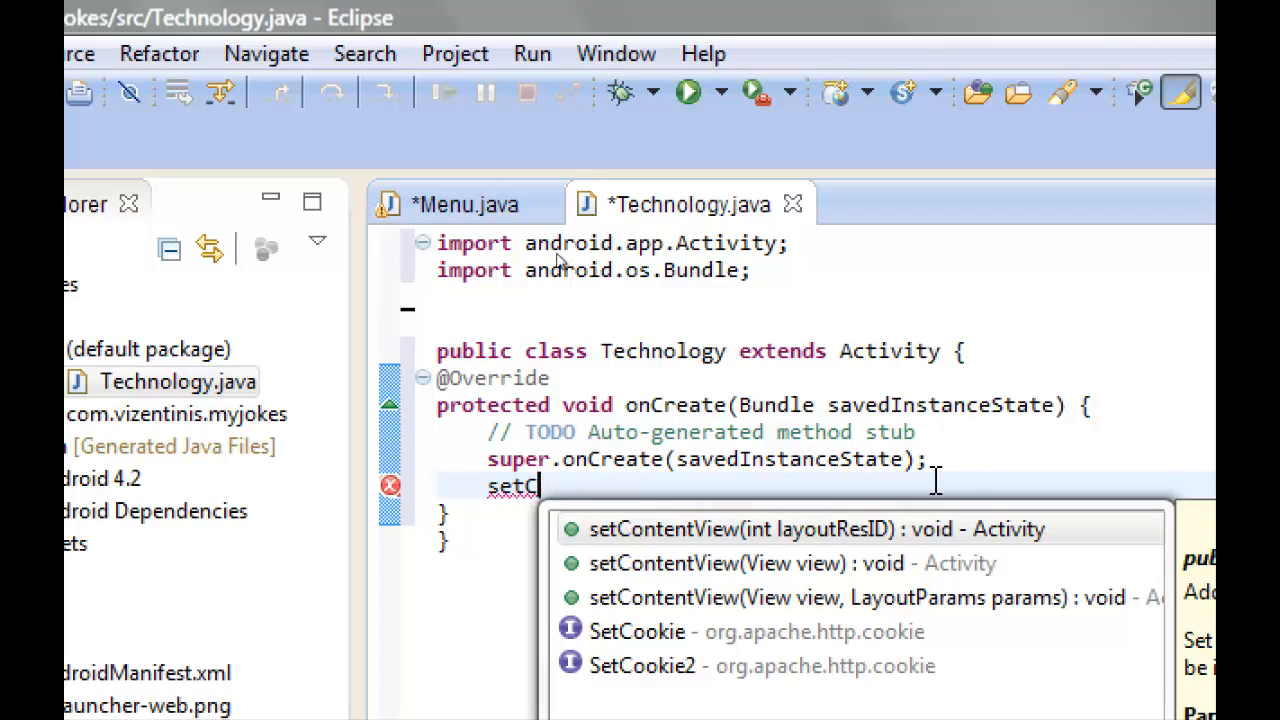
mouse_move(690, 564)
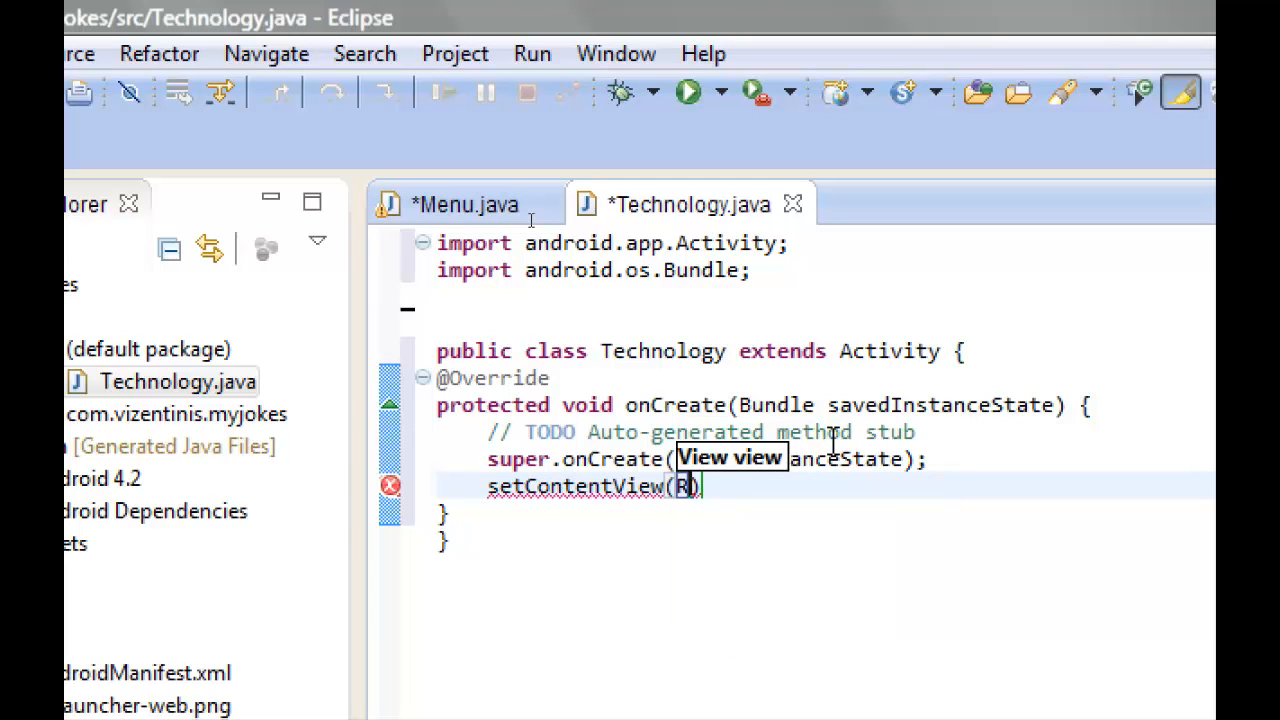
text(.)
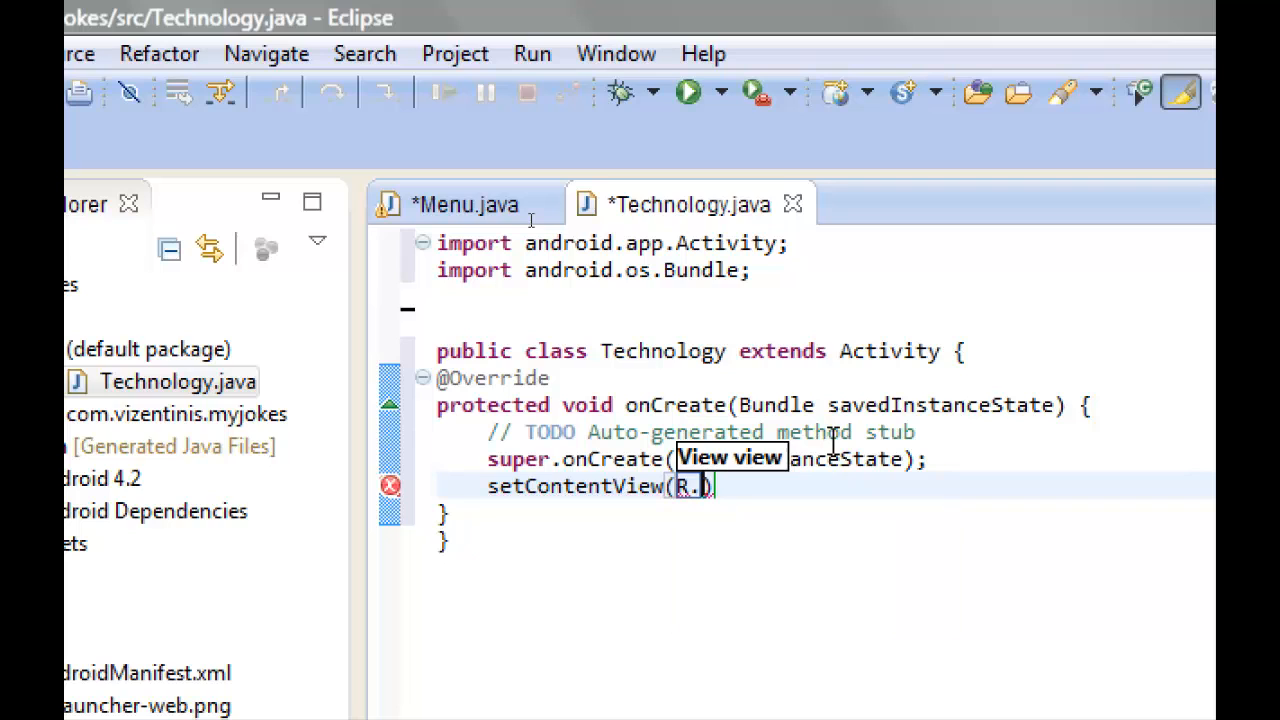
text(1)
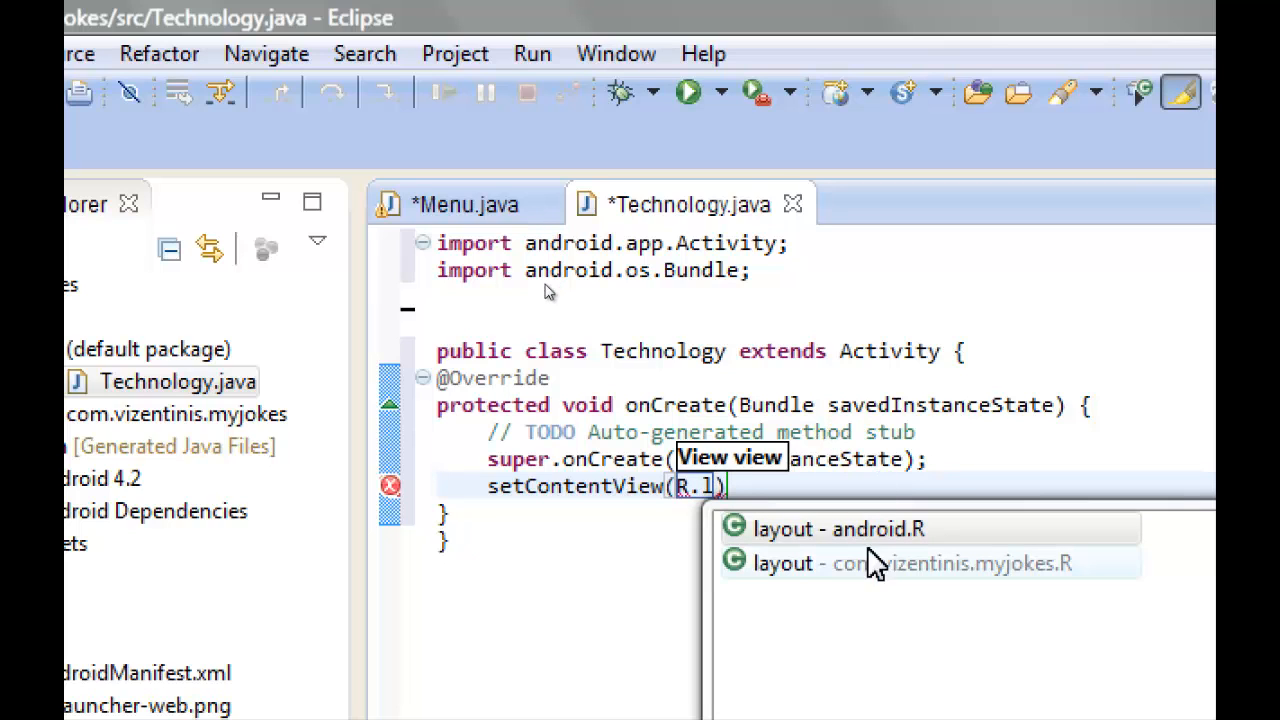
click(838, 528)
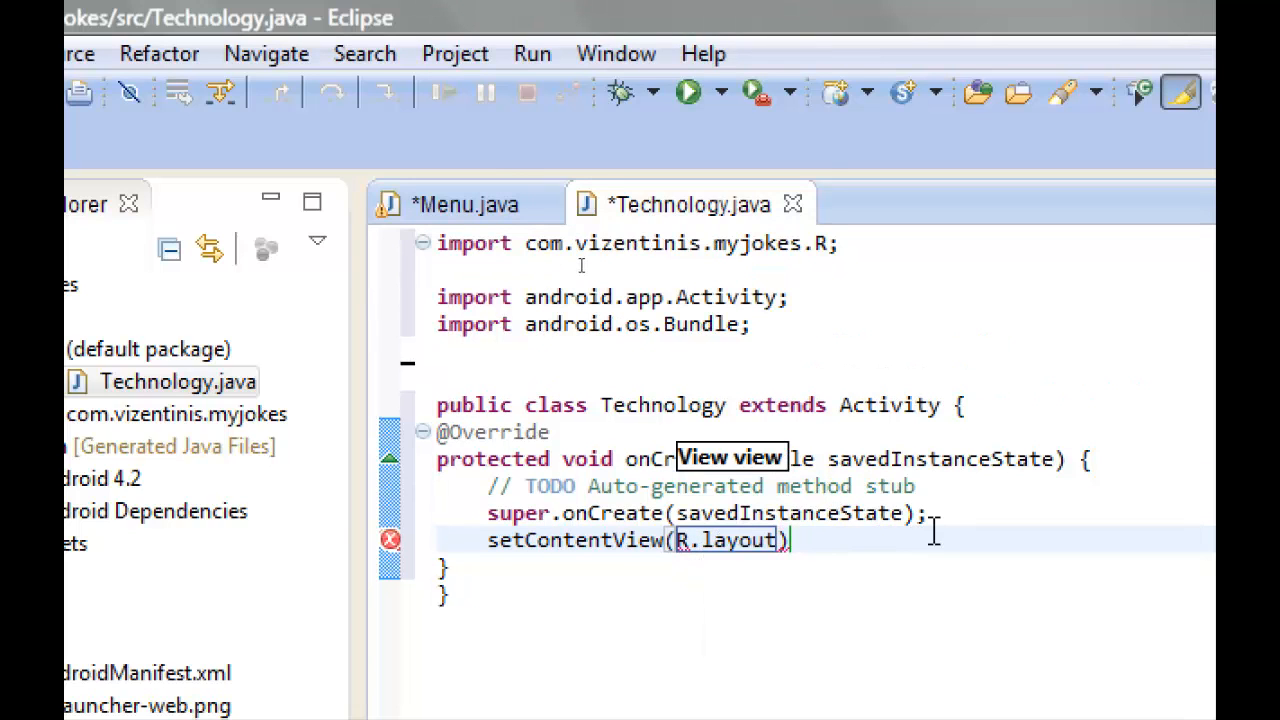
text(.)
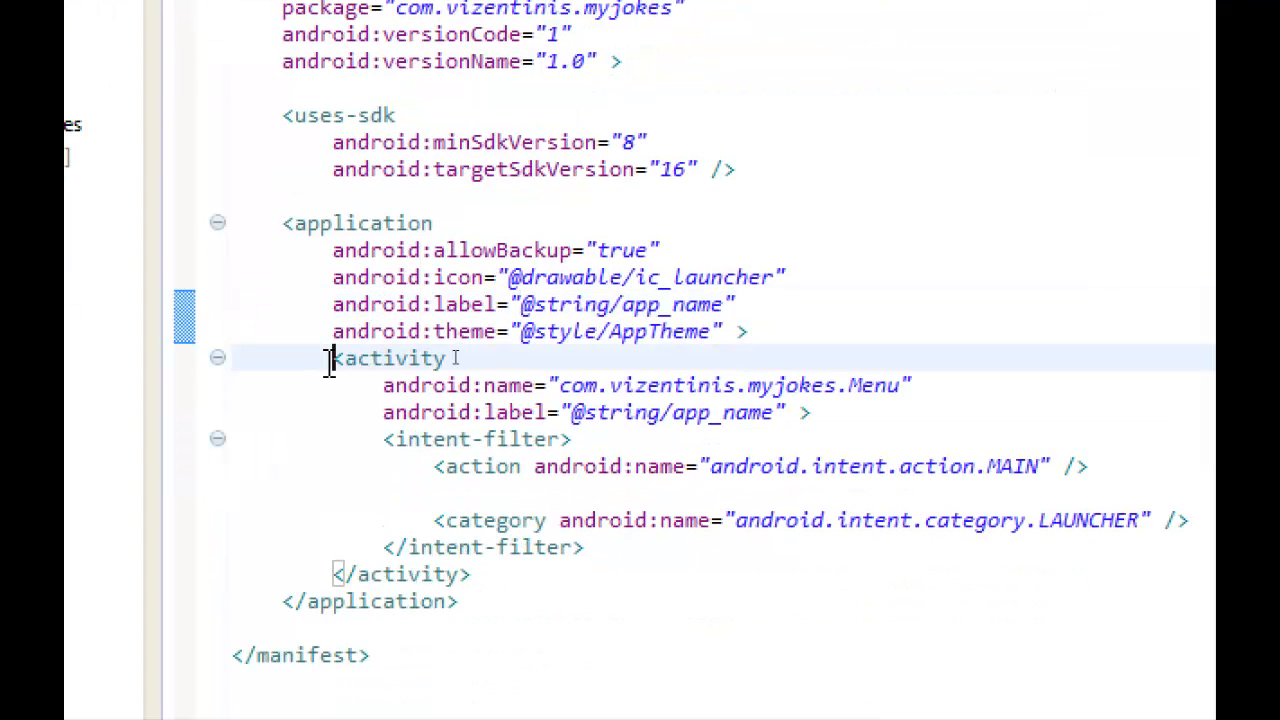
Duplicate the Menu activity block in the manifest and rename the copy to Technology.
drag(332, 358, 470, 574)
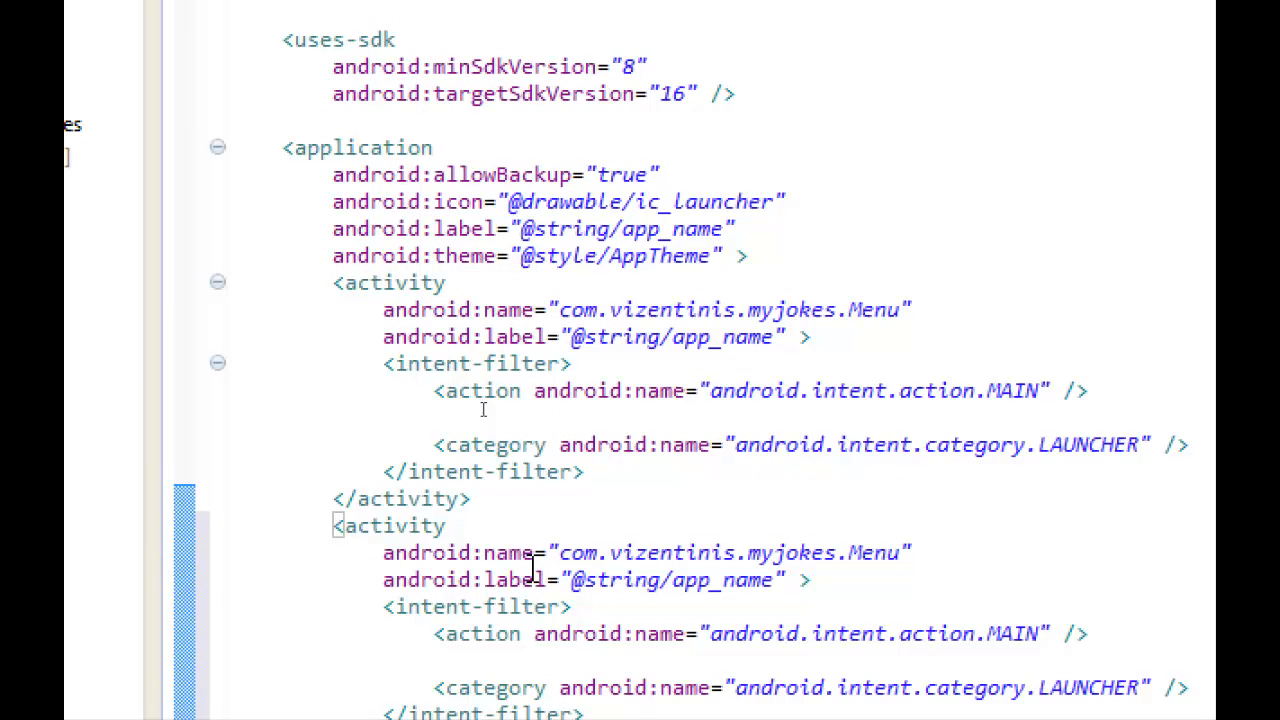
scroll(down, 3)
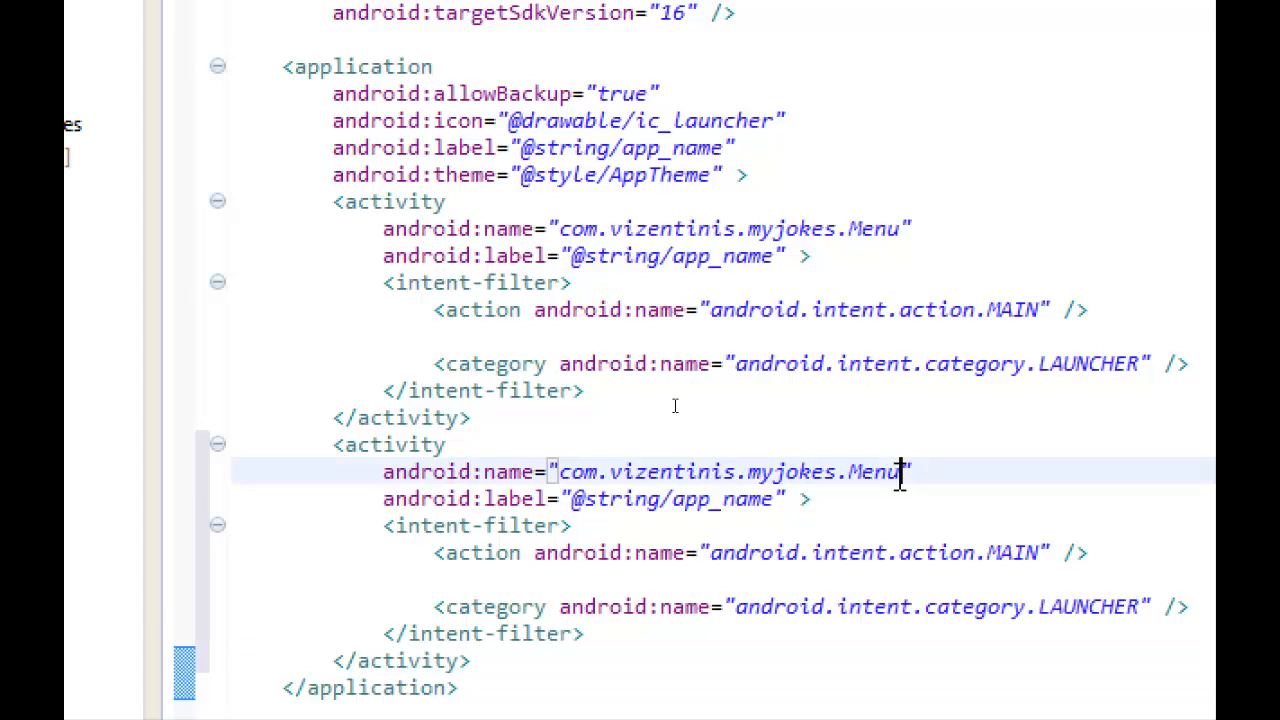
key(BackSpace)
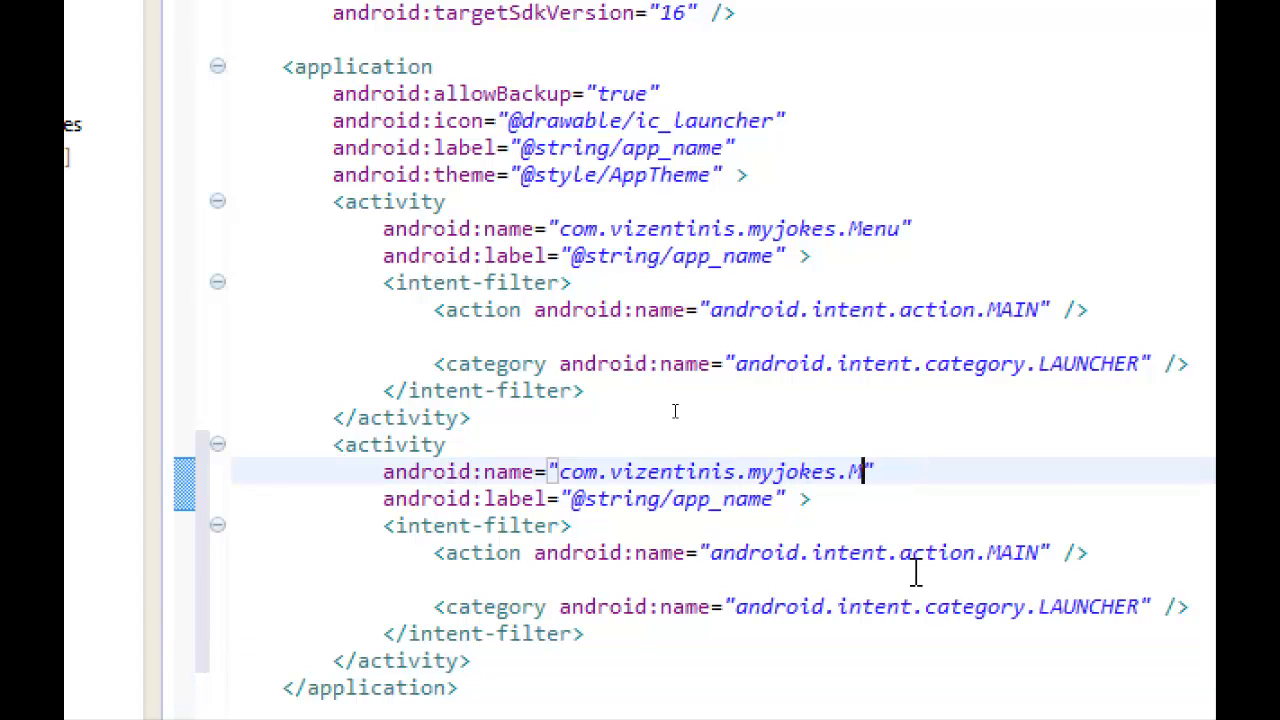
key(Backspace)
text(Technology)
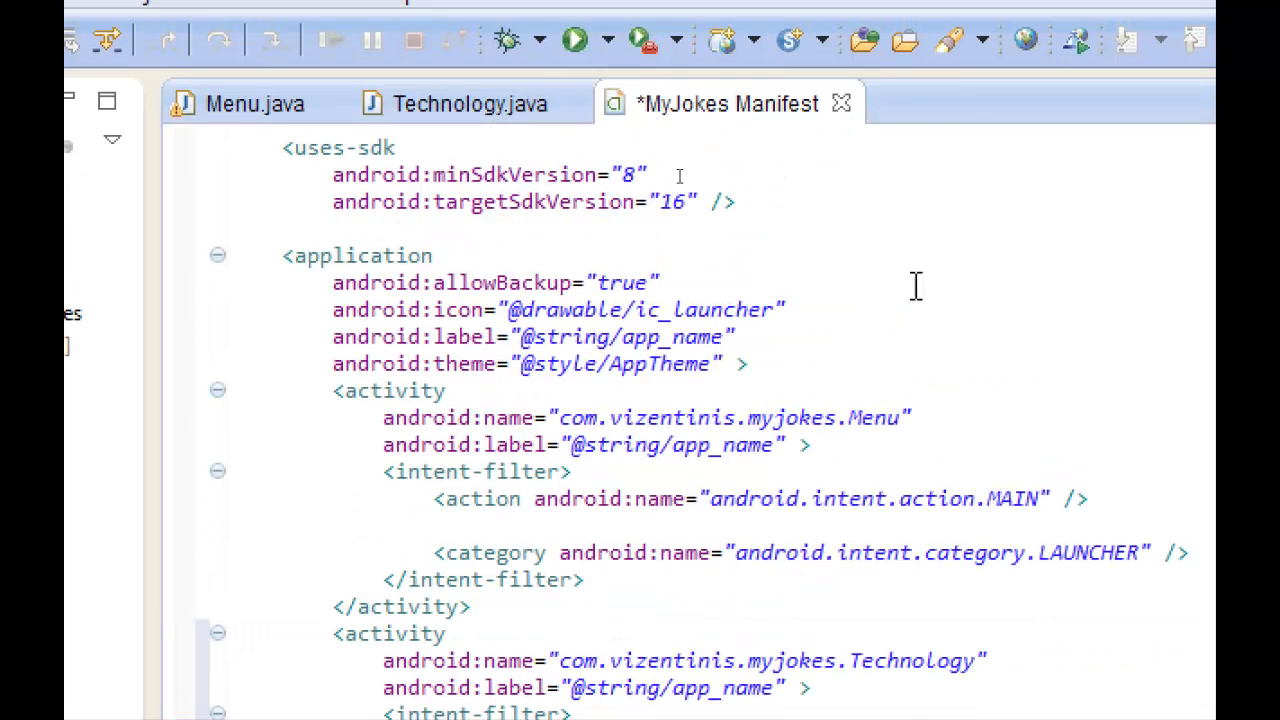
Set the copied intent action to TECHNOLOGY and change its category name.
scroll(up, 3)
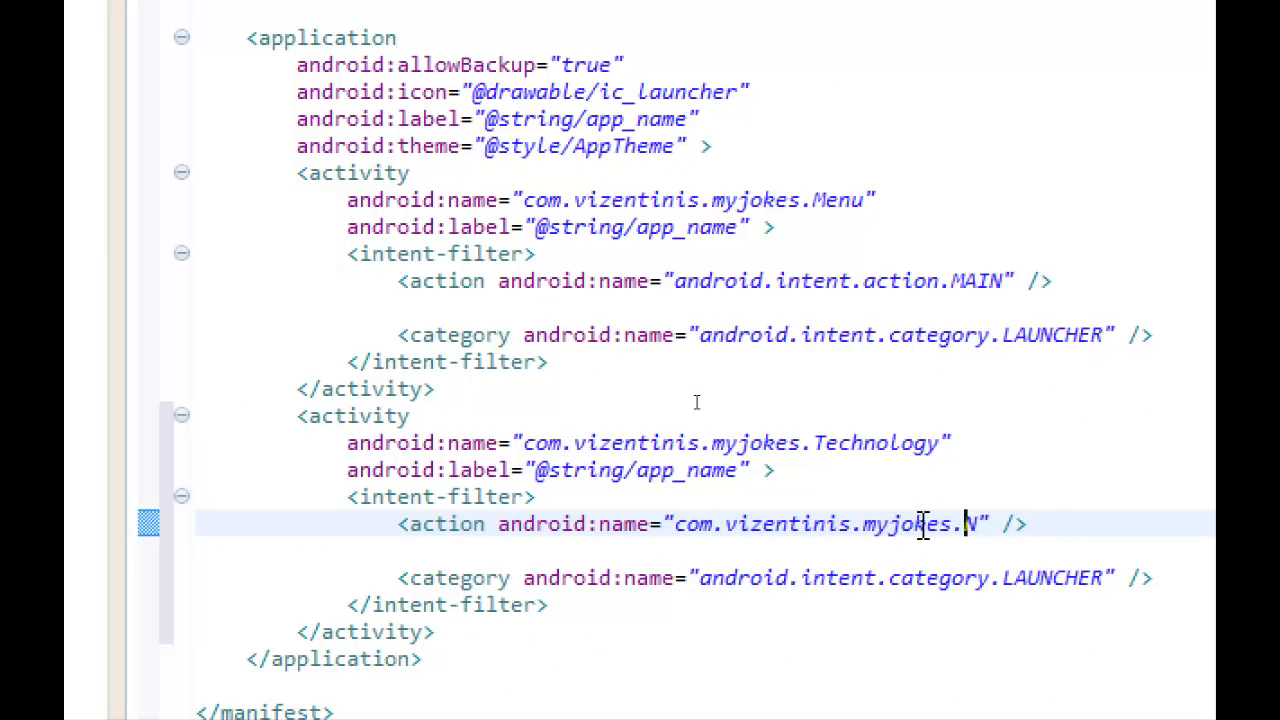
key(Backspace)
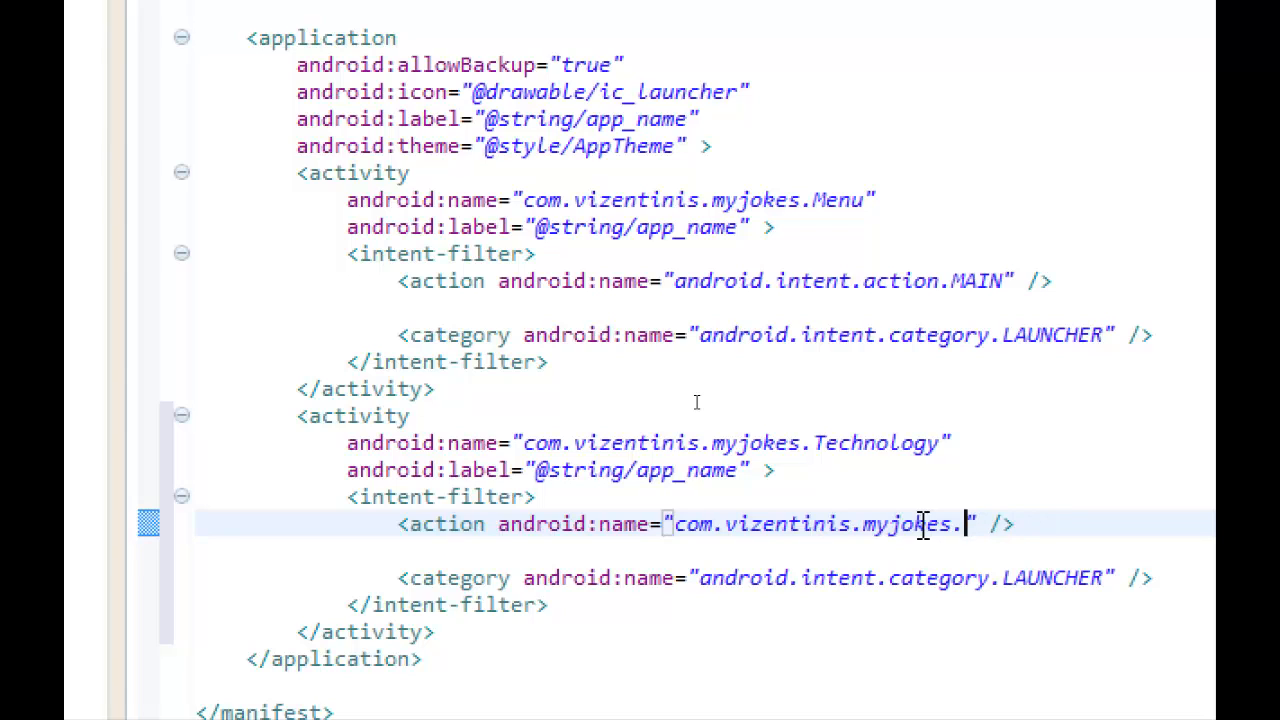
text(TECHNOLOGY)
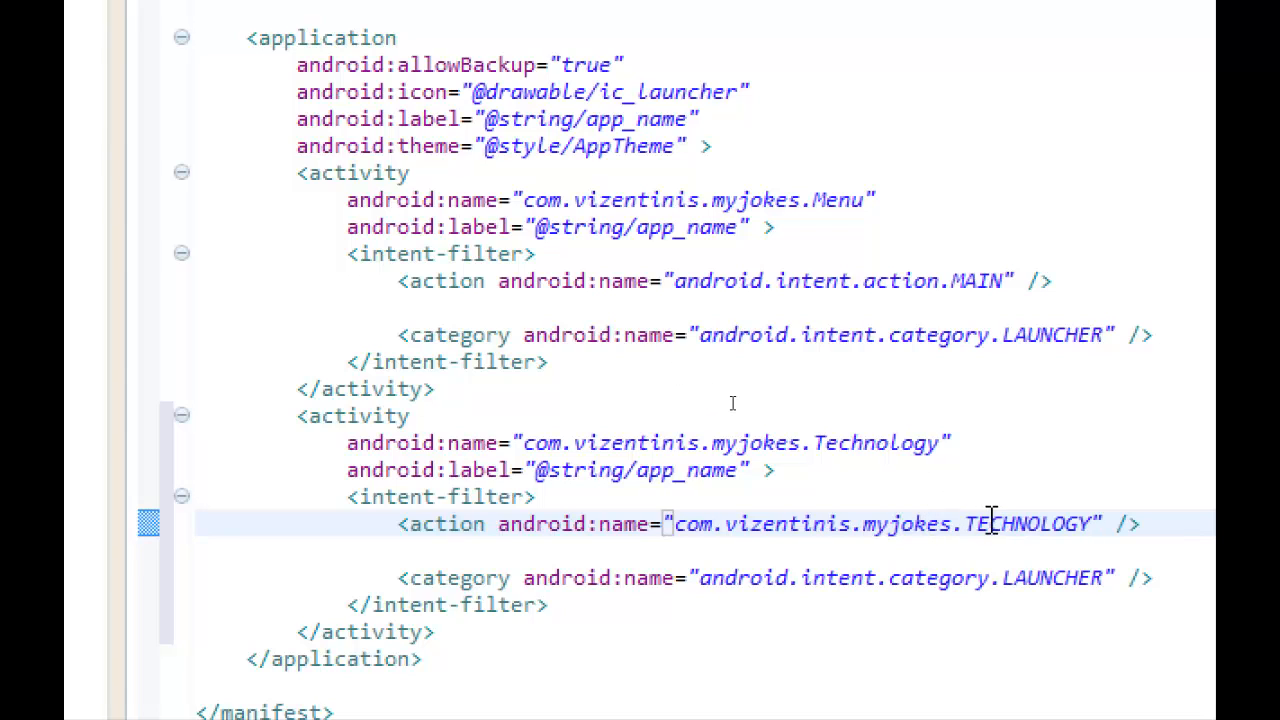
click(1090, 524)
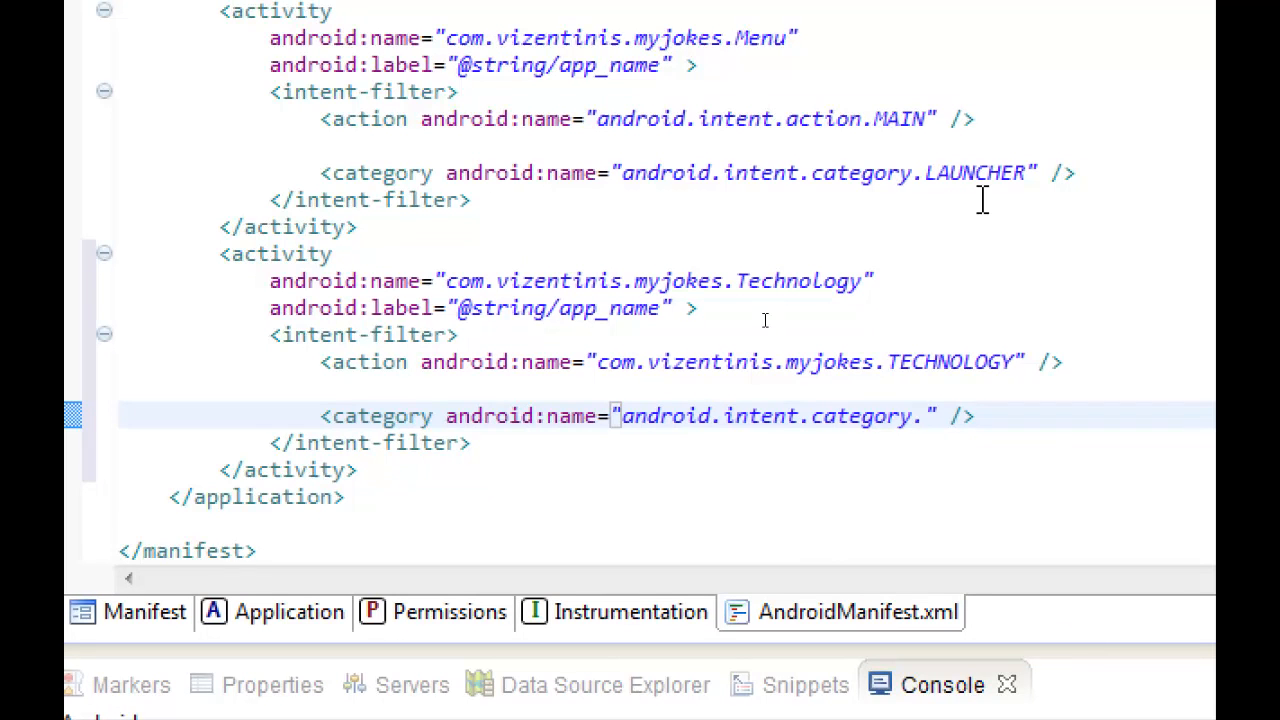
text(DEFULT)
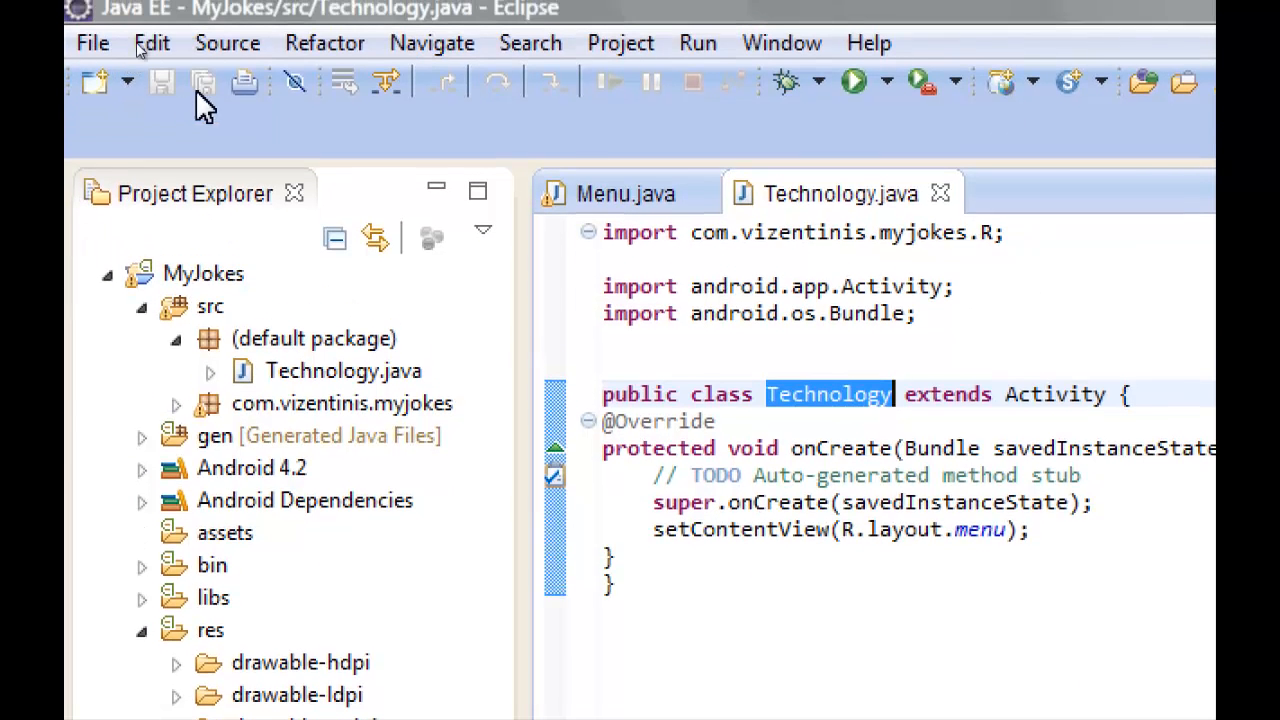
Save the project and run MyJokes as an Android application.
click(620, 42)
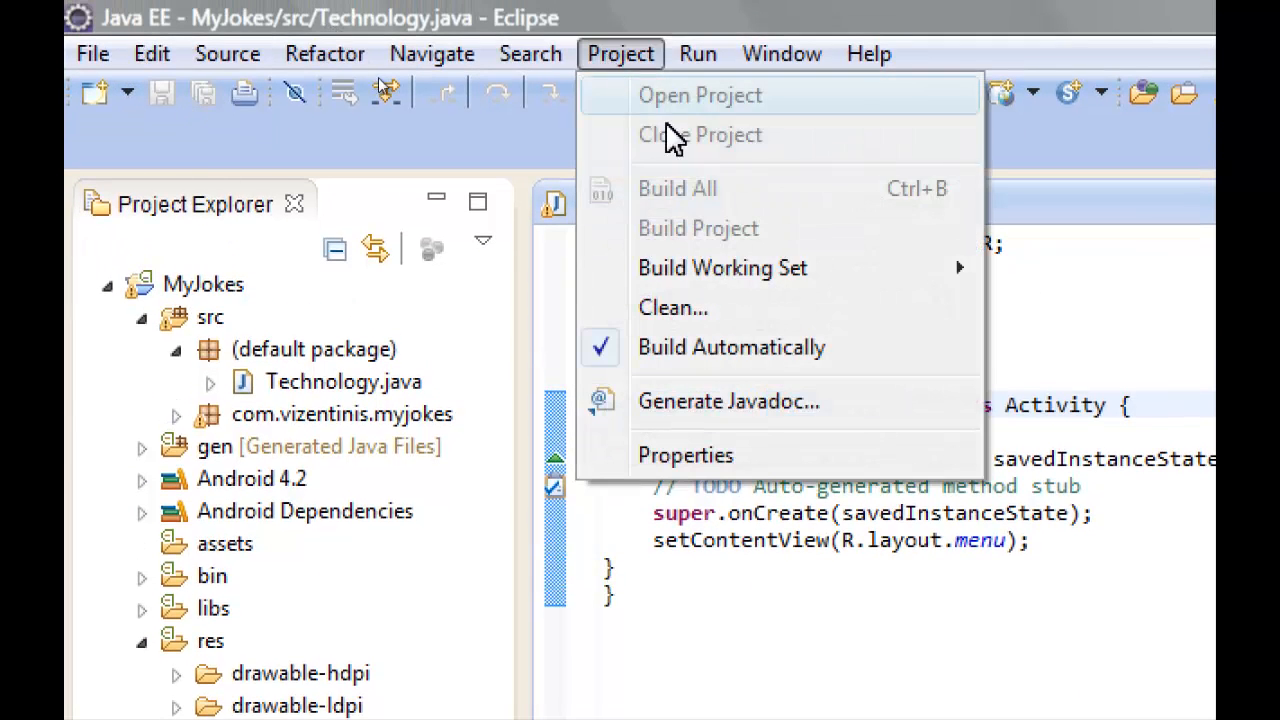
click(672, 308)
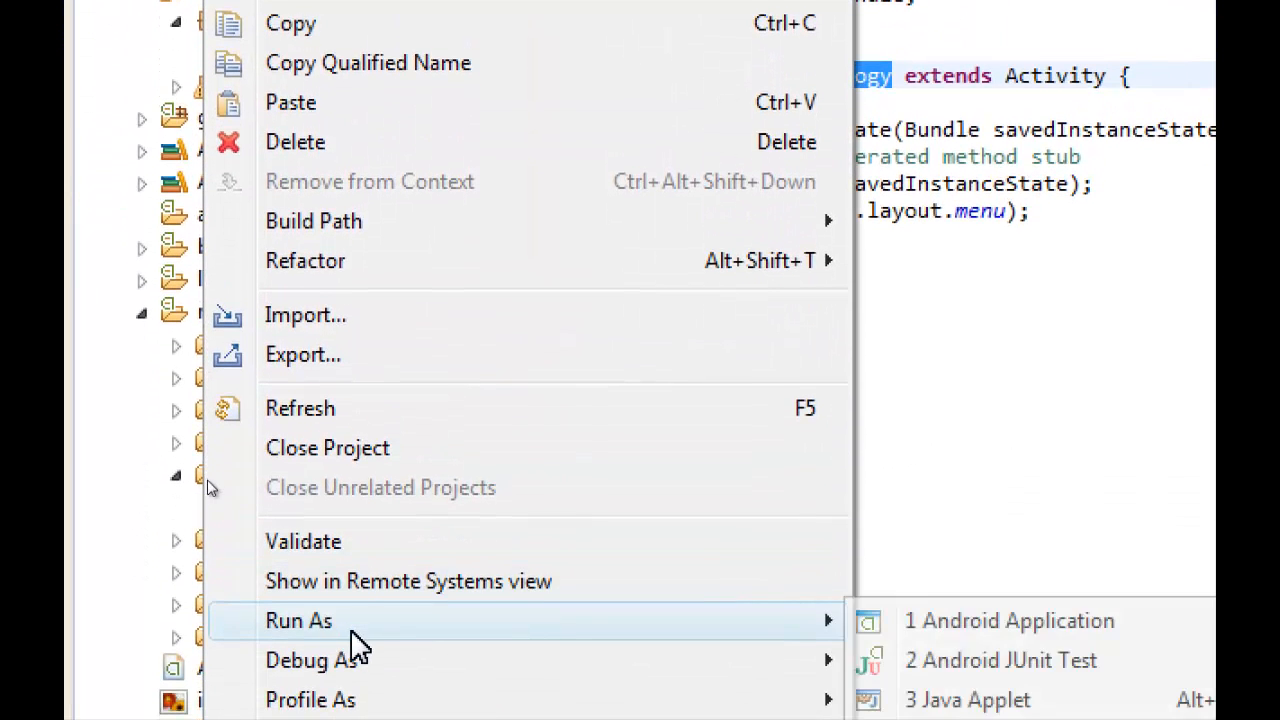
click(1008, 620)
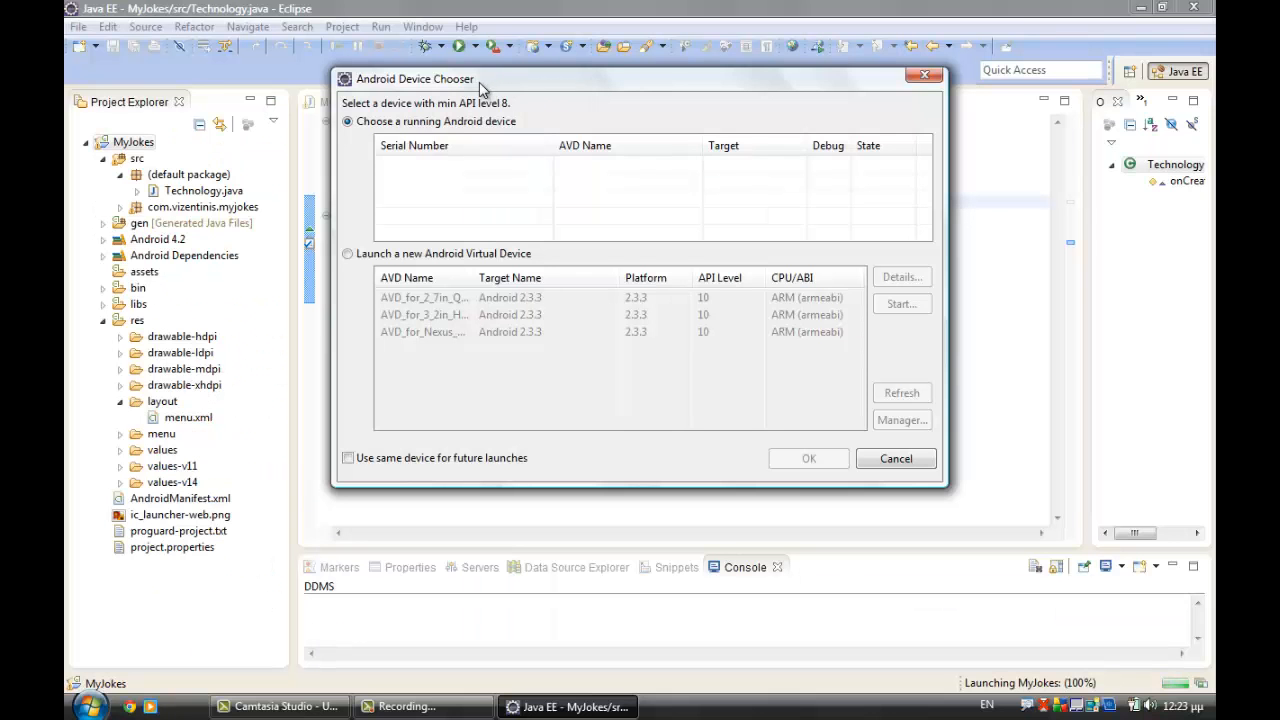
Start the 3.2-inch HVGA AVD with default options and select the running emulator as target.
click(348, 252)
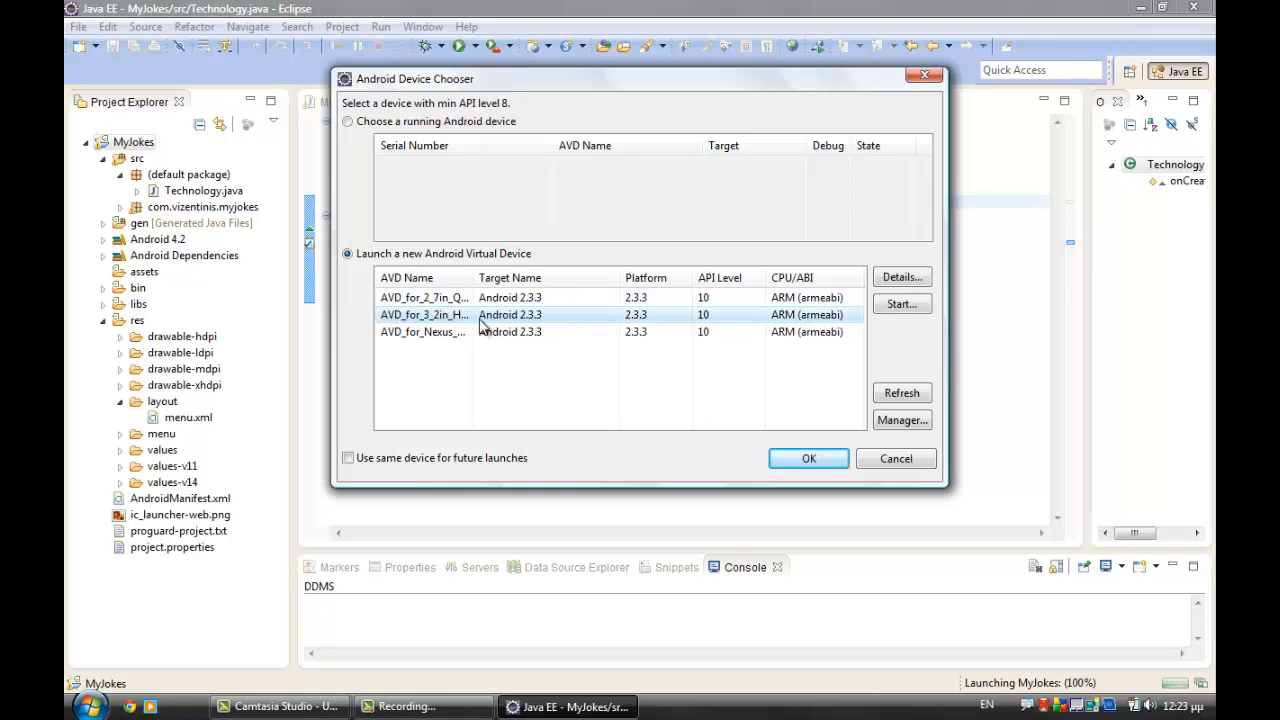
click(900, 304)
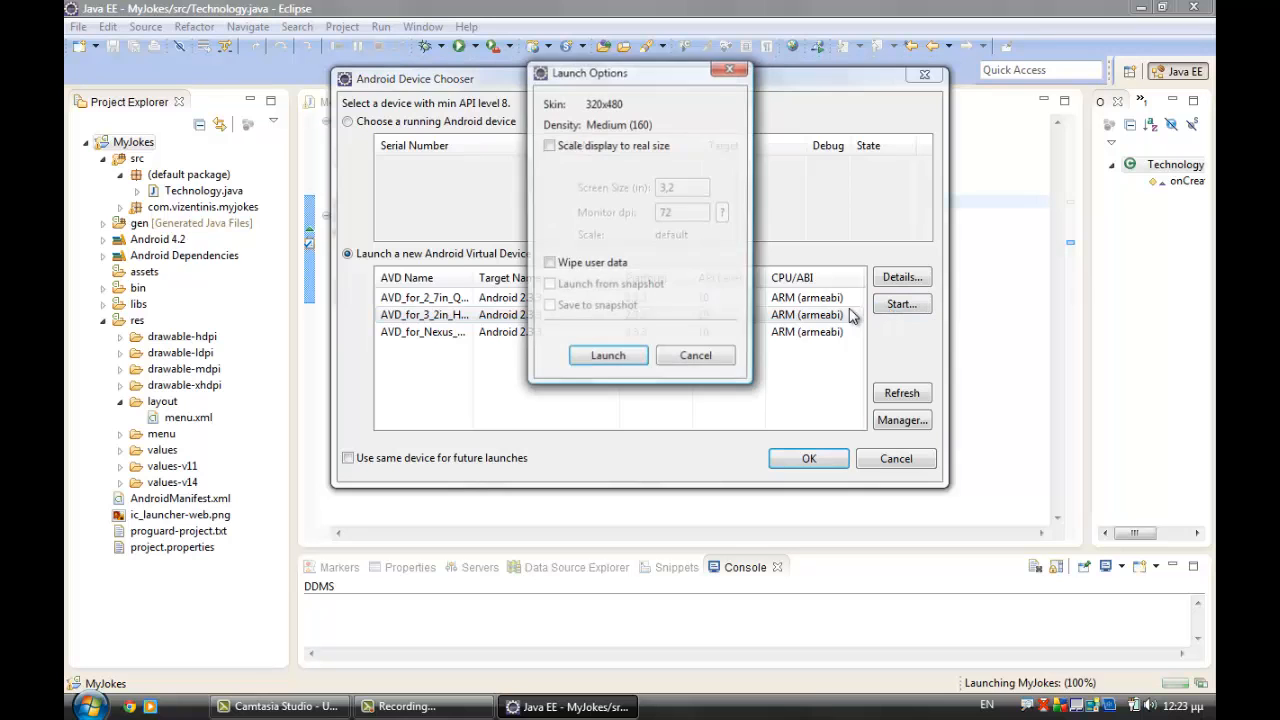
click(608, 356)
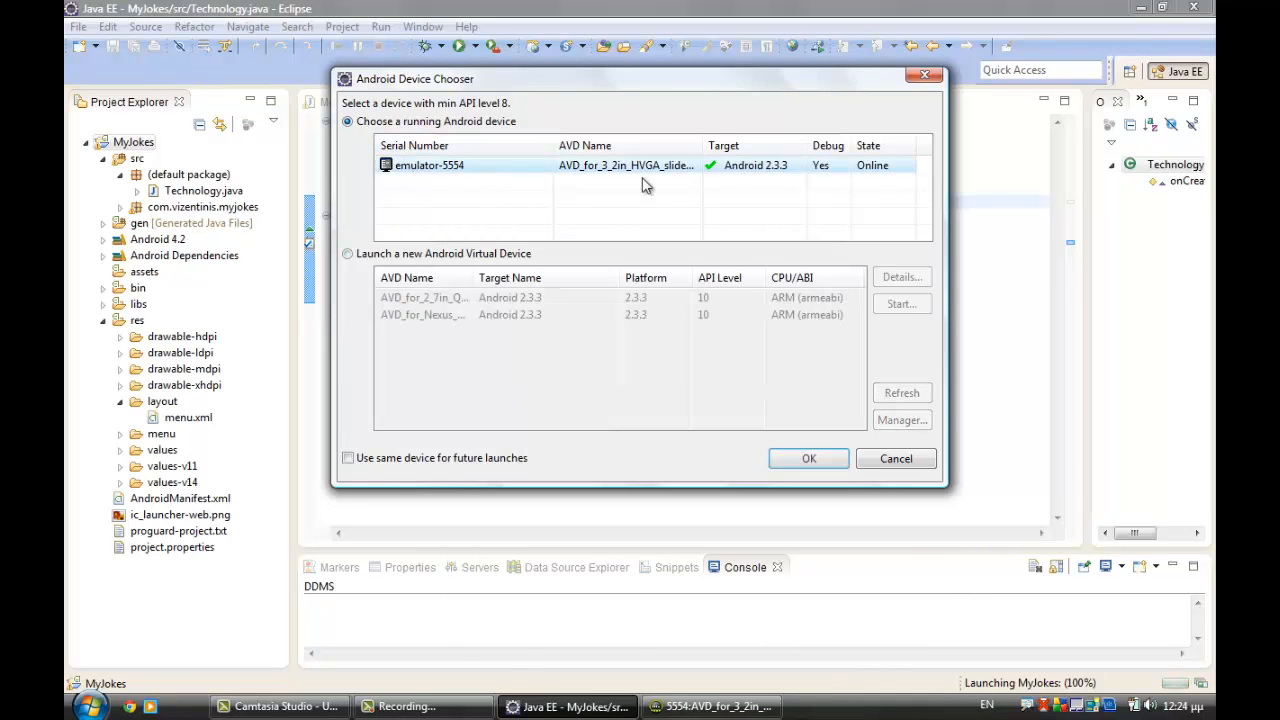
click(808, 458)
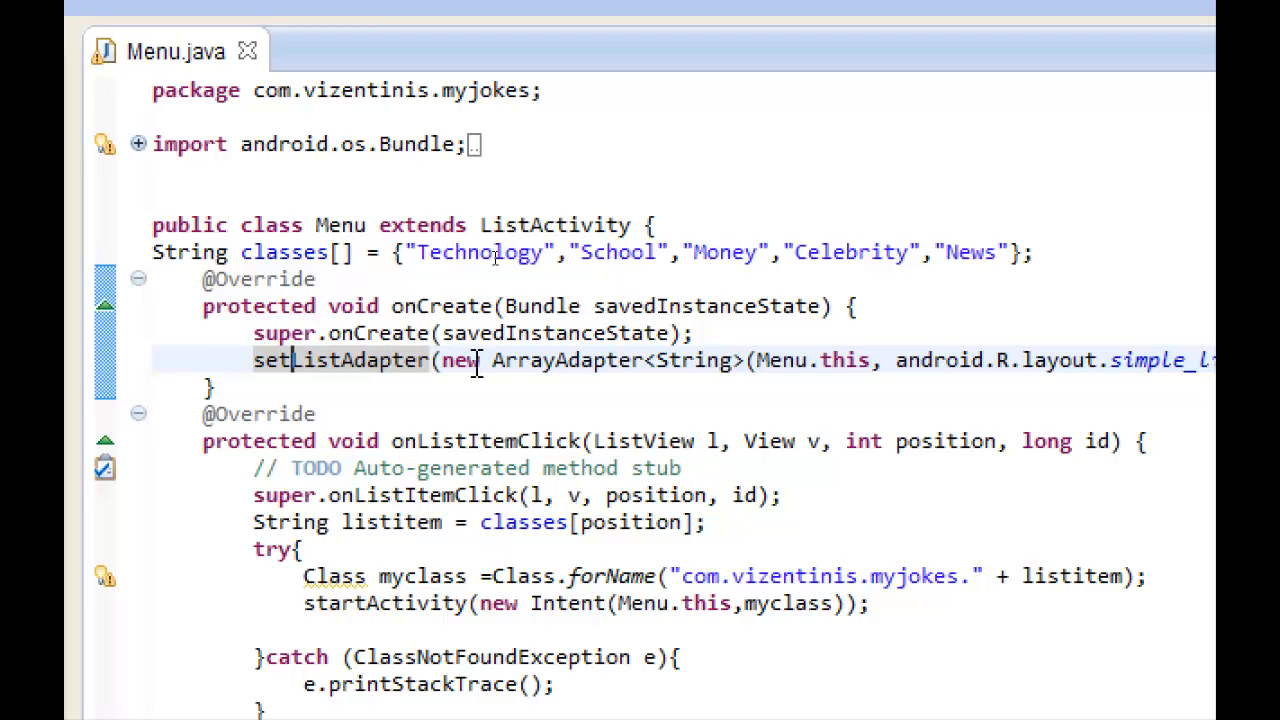
mouse_move(716, 360)
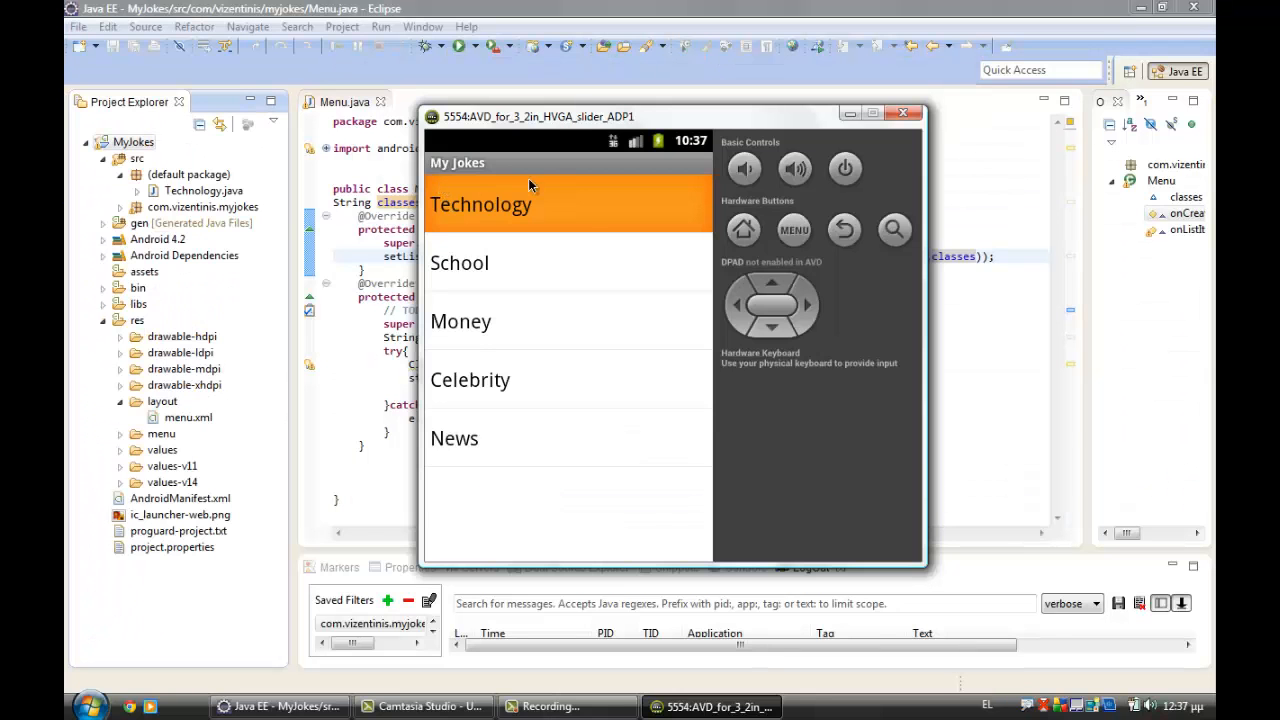
mouse_move(500, 276)
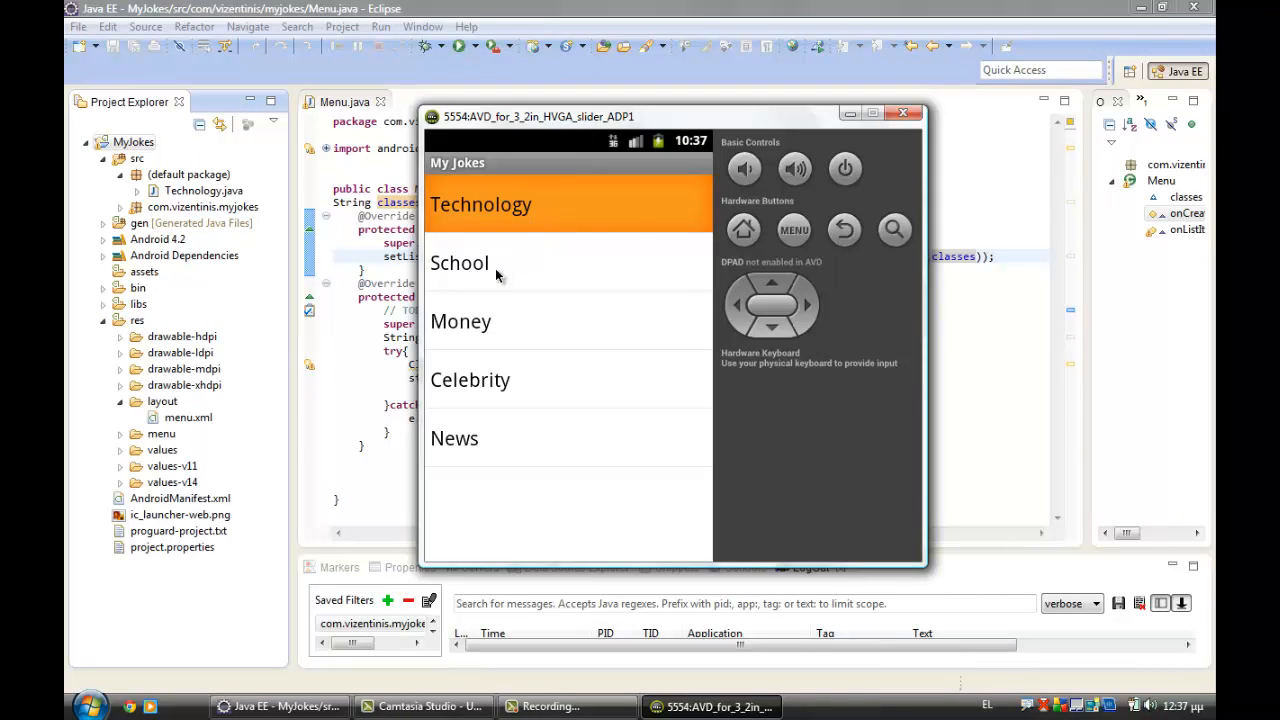